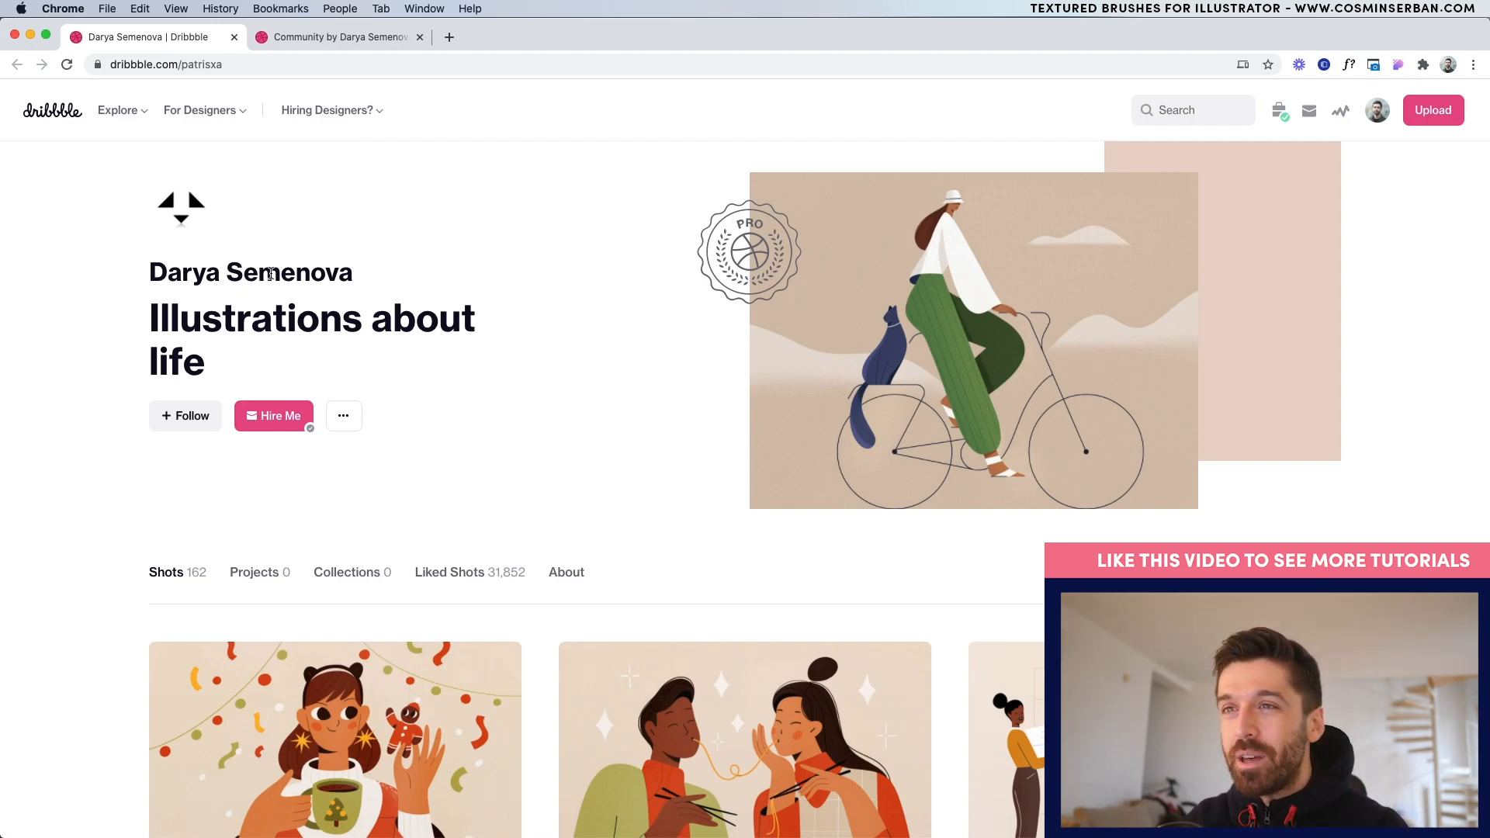
# Step: Zoom into the artboard and deselect the finished black neck and tilted oval ear
pyautogui.scroll(-3)
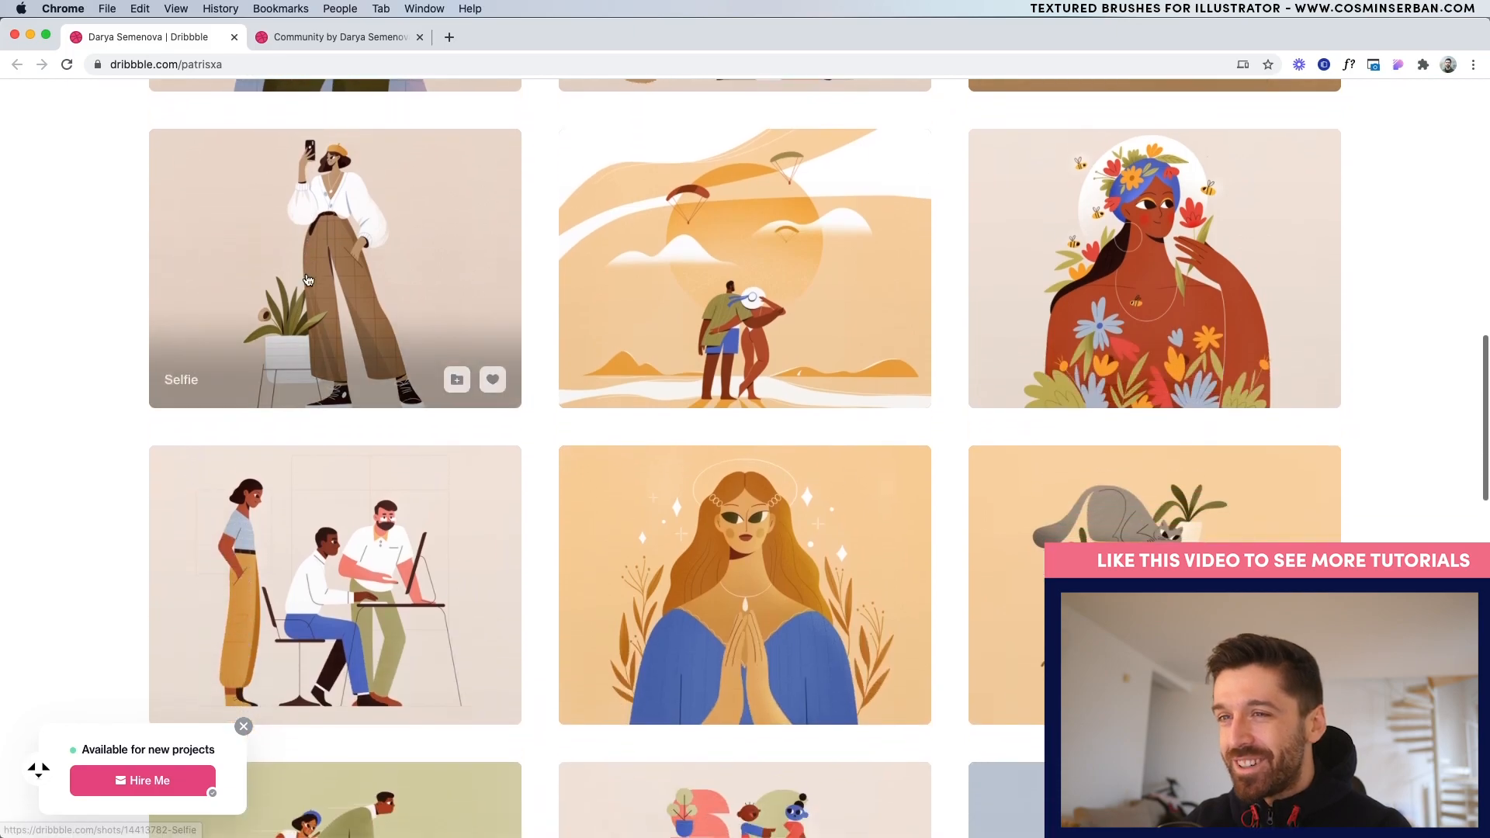
pyautogui.click(333, 37)
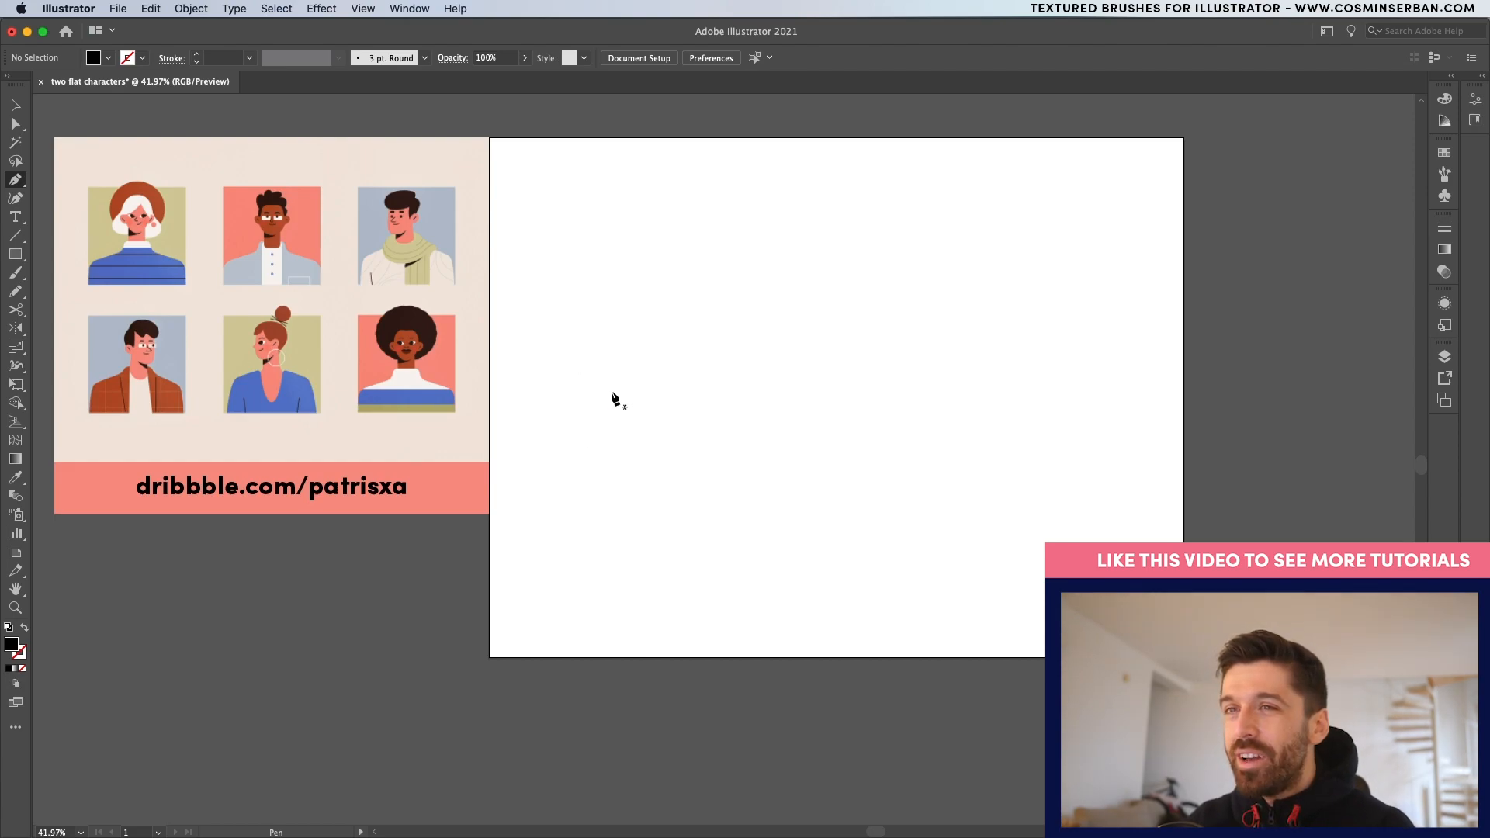
pyautogui.moveTo(181, 380)
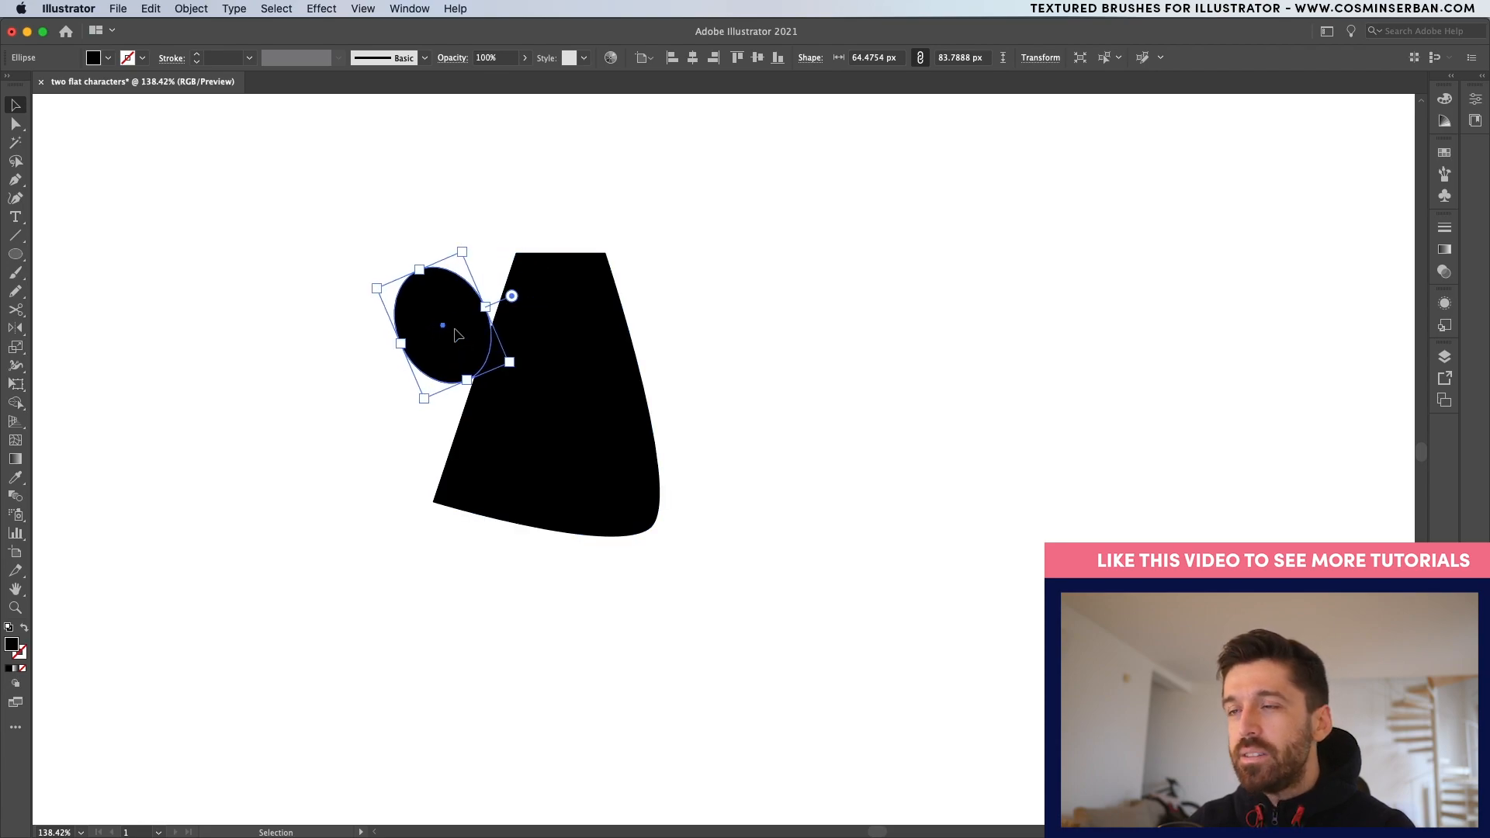
pyautogui.click(690, 356)
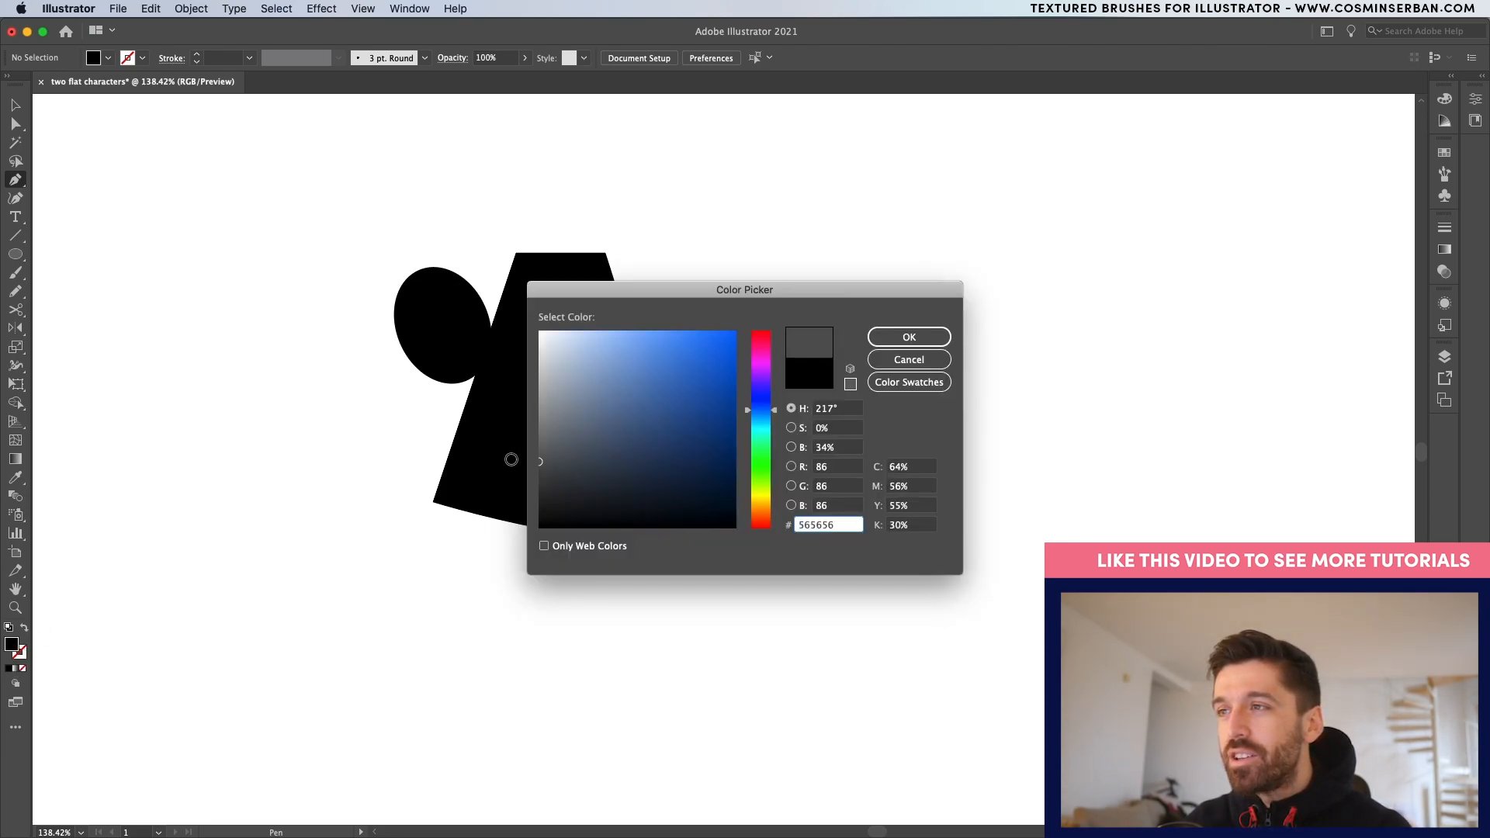
# Step: Set the fill to #565656 dark grey and draw the curved hair shape behind the head
pyautogui.click(907, 336)
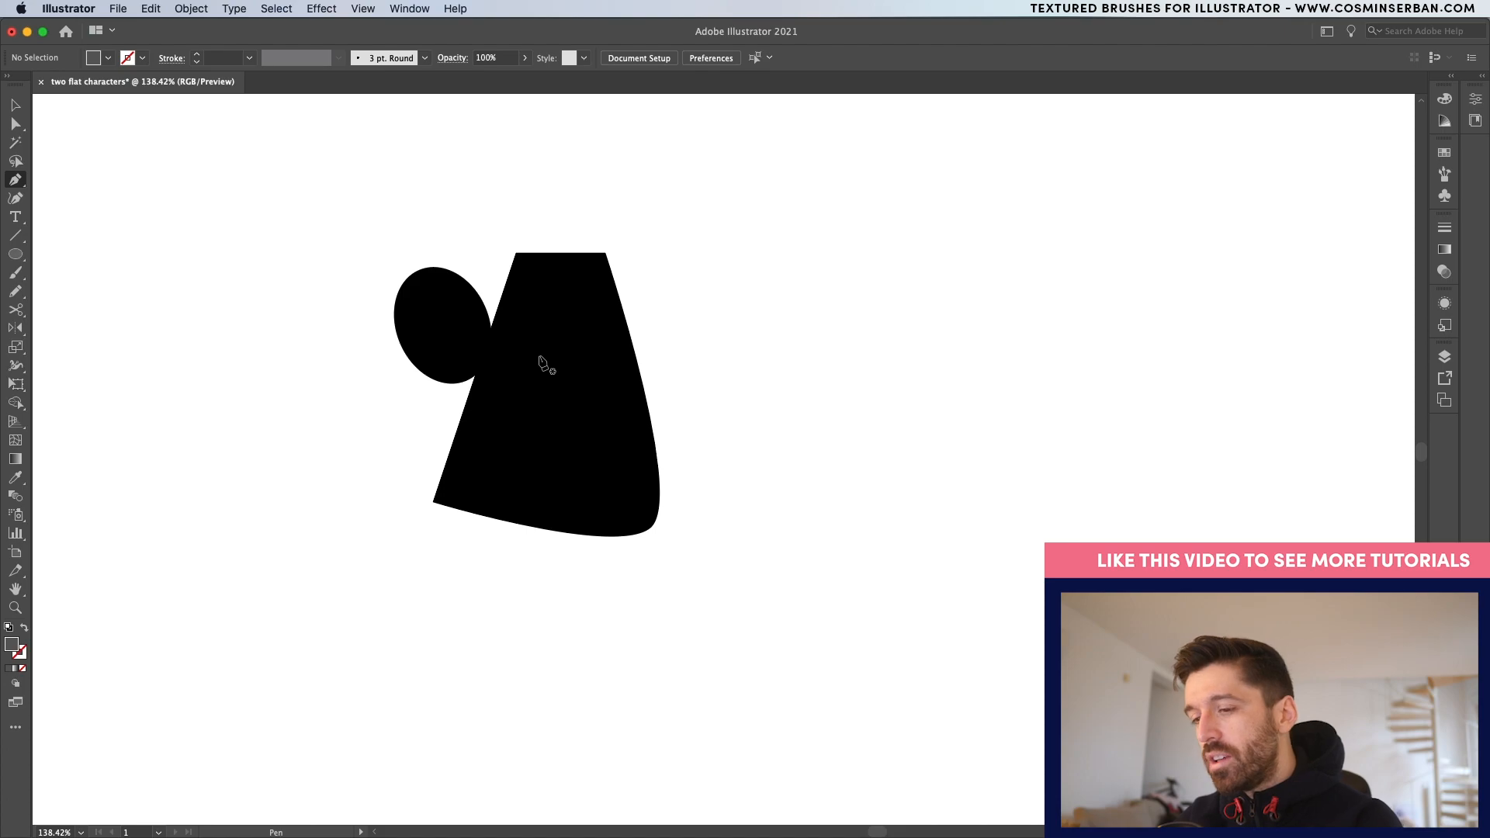
pyautogui.moveTo(623, 312)
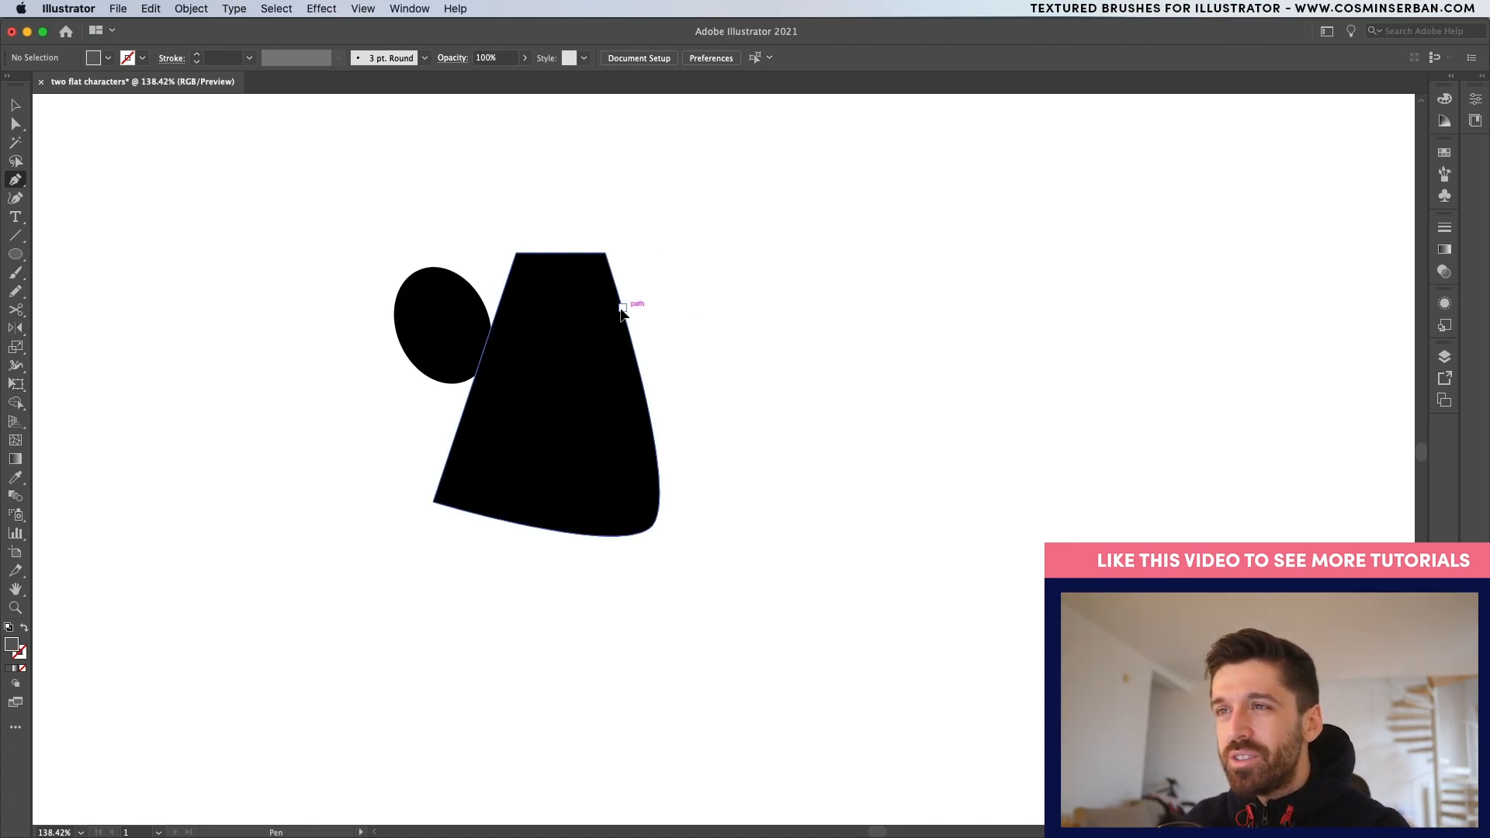
pyautogui.moveTo(623, 309); pyautogui.dragTo(568, 276)
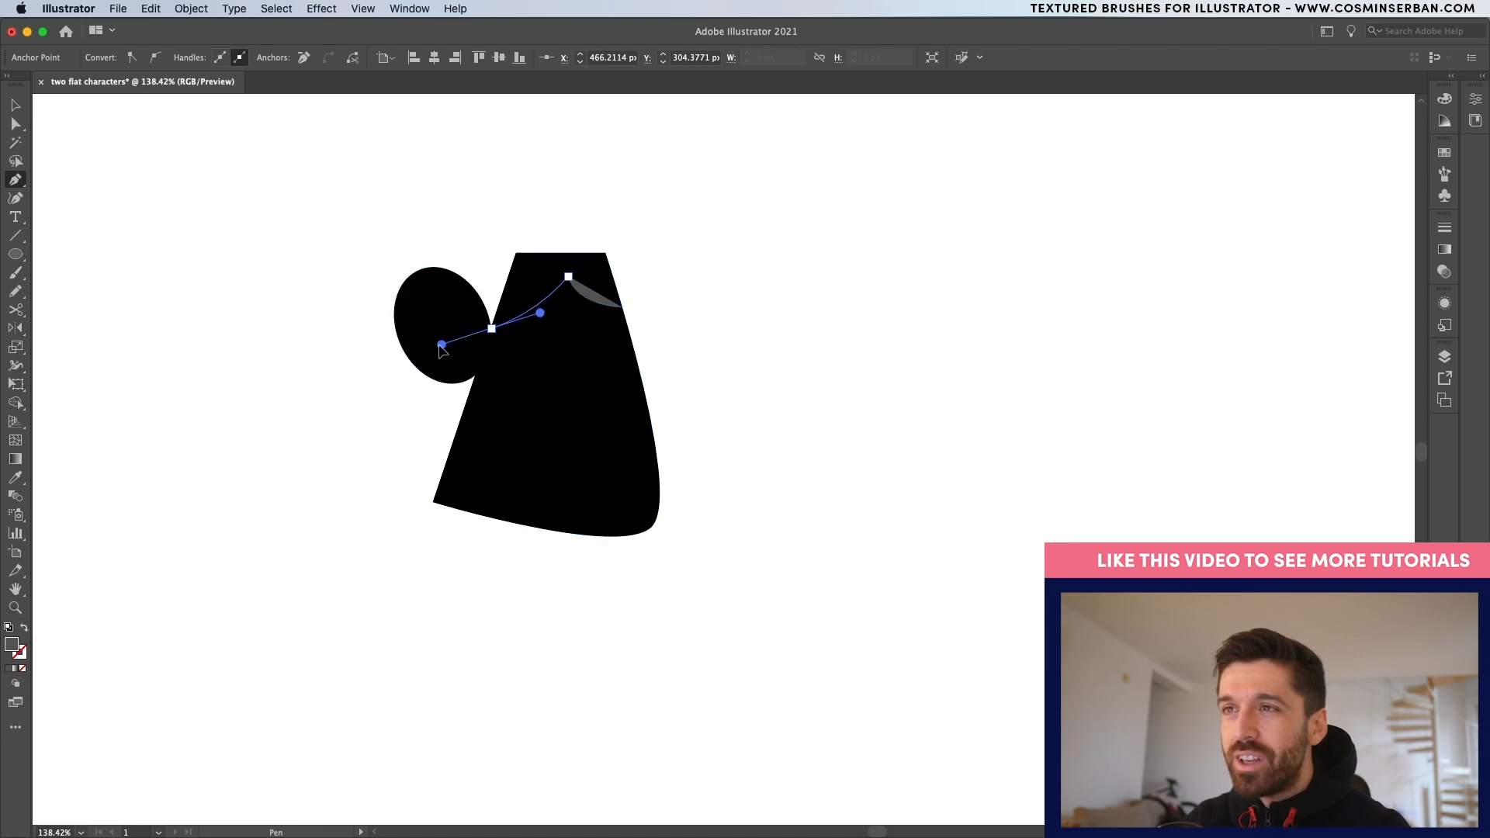
pyautogui.moveTo(440, 344); pyautogui.dragTo(352, 321)
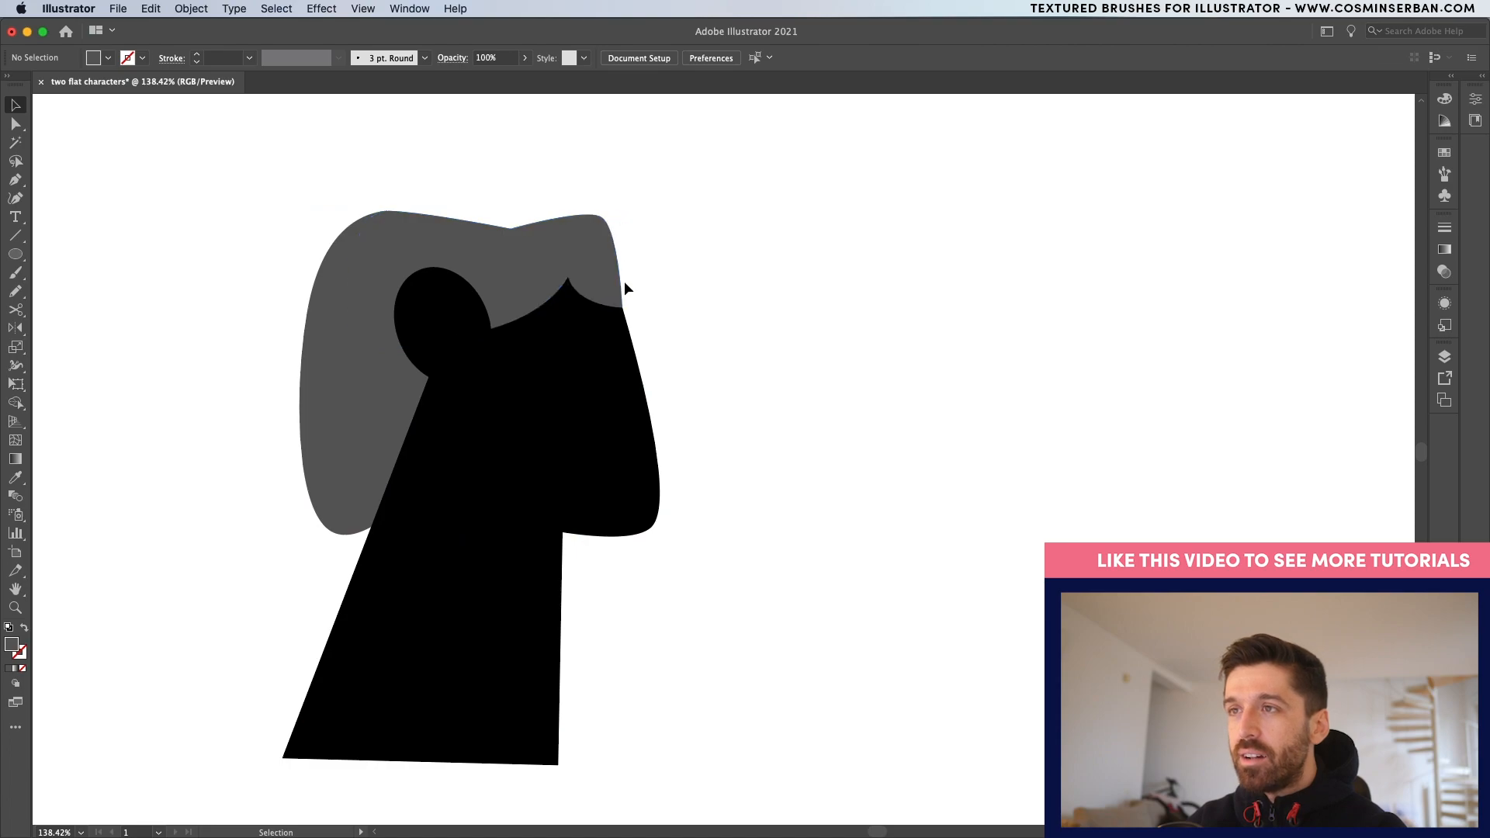
pyautogui.moveTo(625, 271)
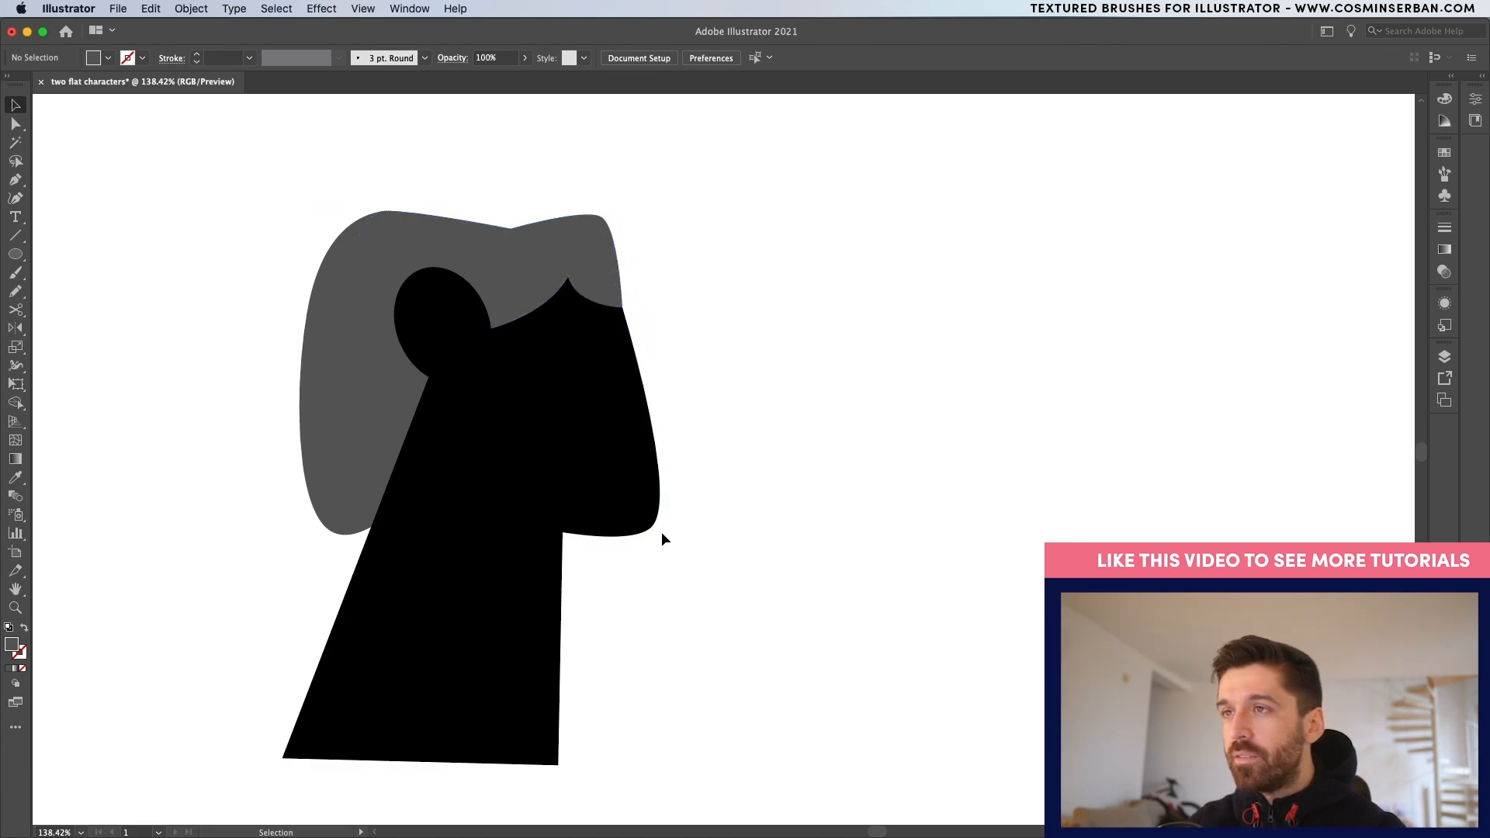
pyautogui.click(600, 216)
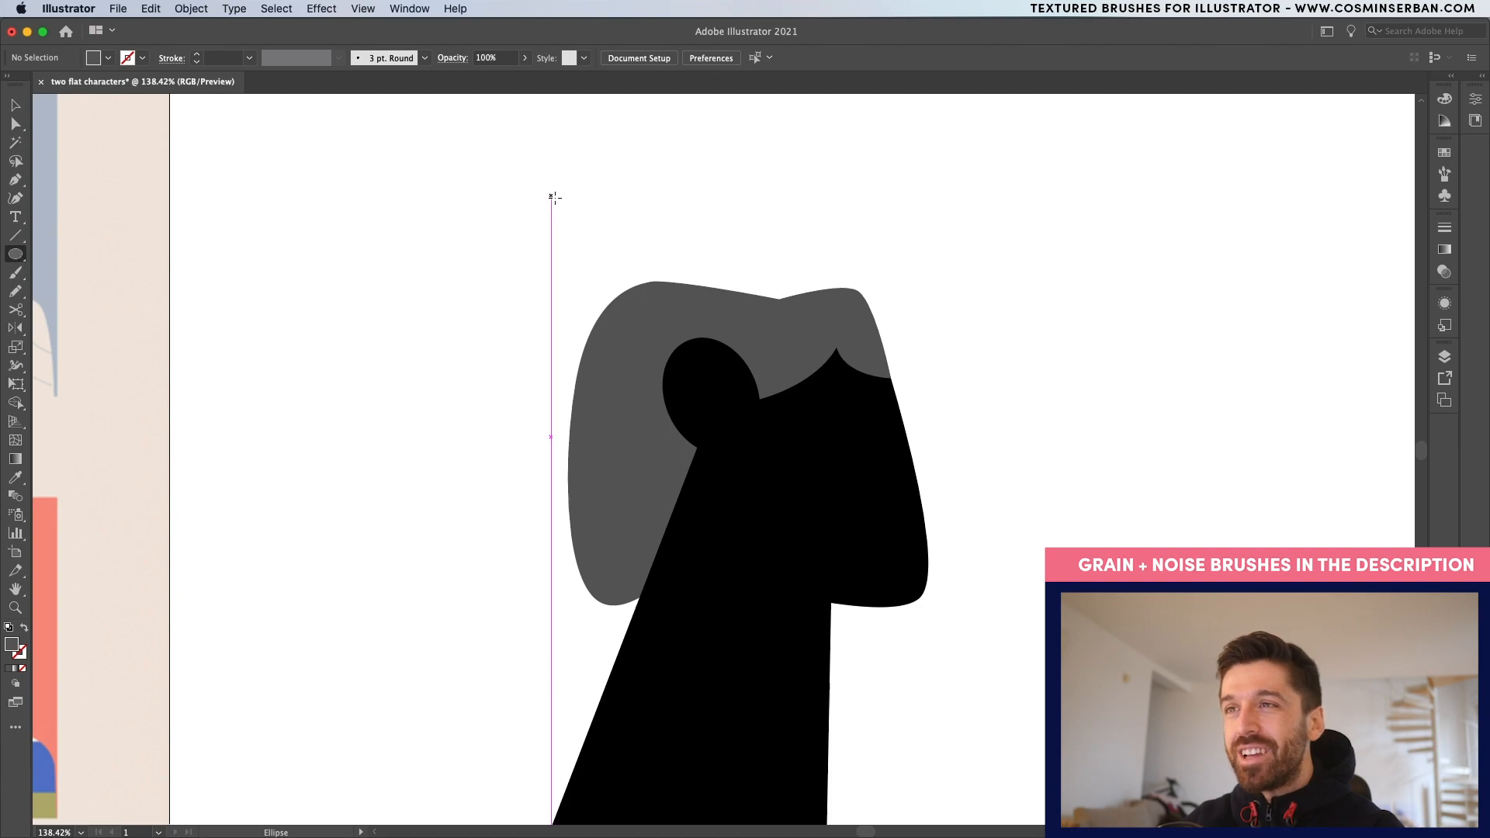
# Step: Draw a round grey bun above the hair and close the straight-edged neck path
pyautogui.moveTo(550, 198); pyautogui.dragTo(622, 309)
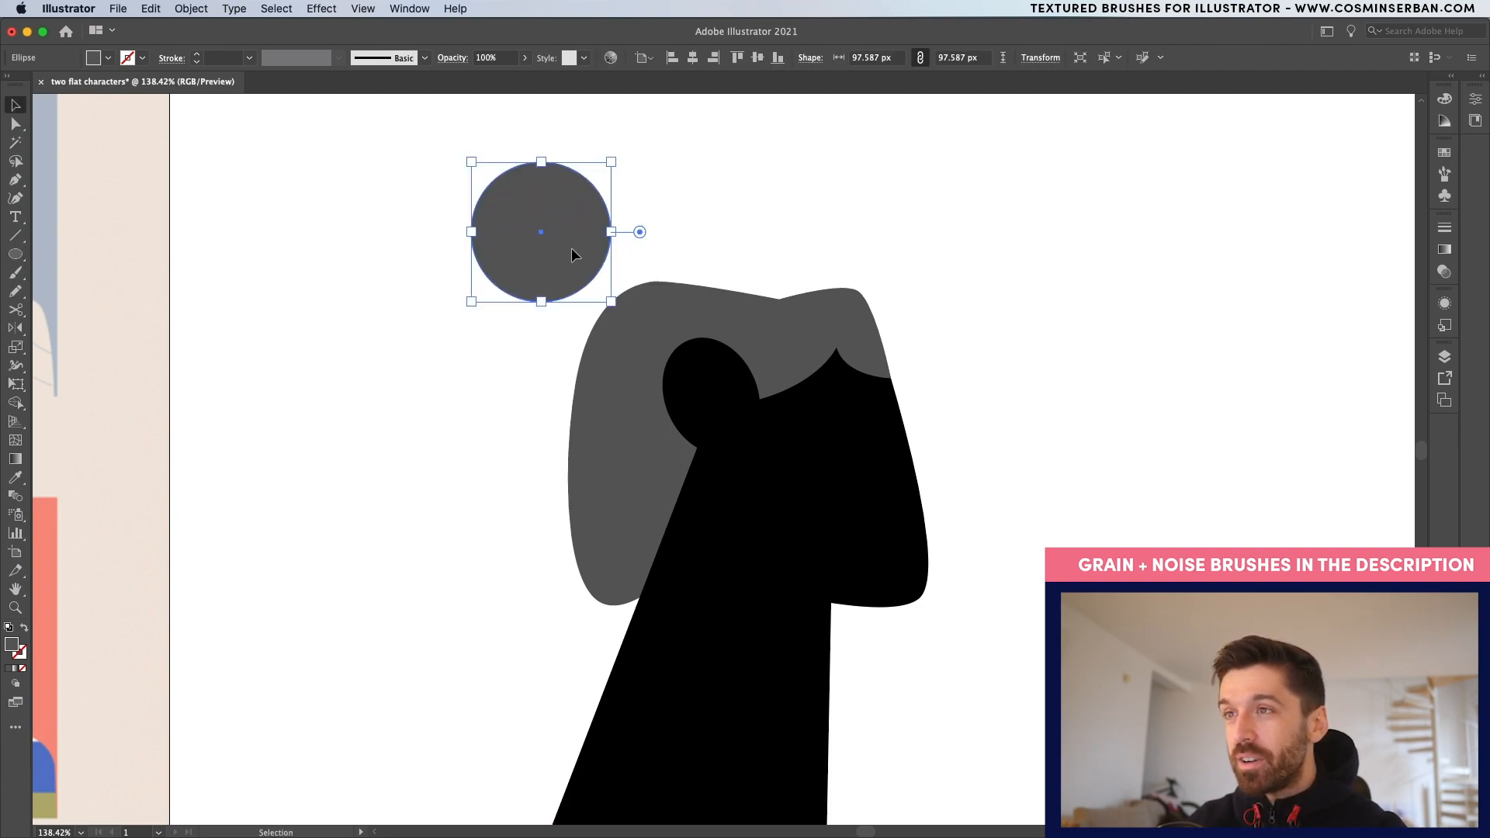
pyautogui.click(749, 232)
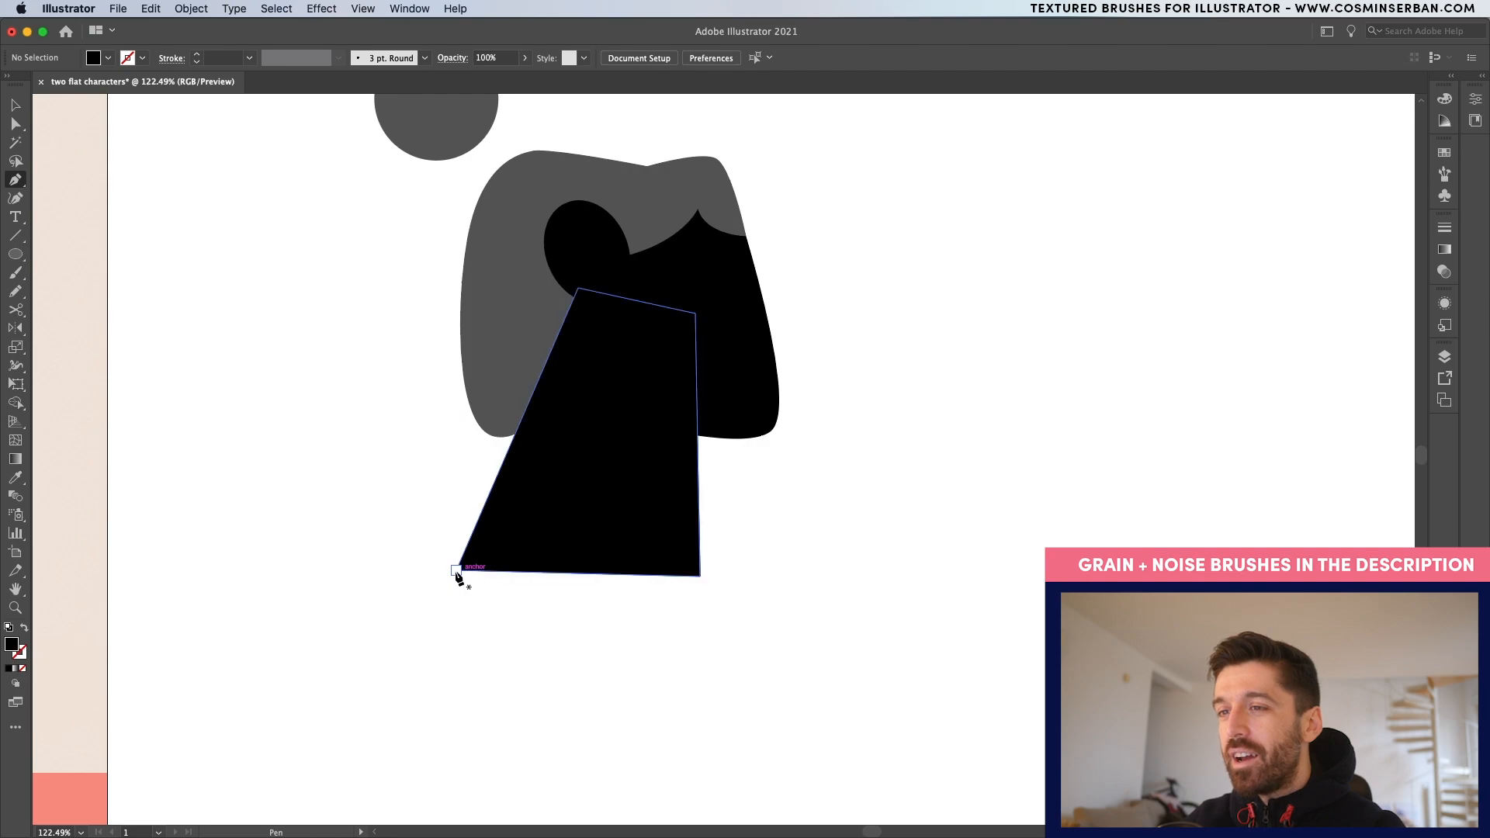
pyautogui.click(456, 570)
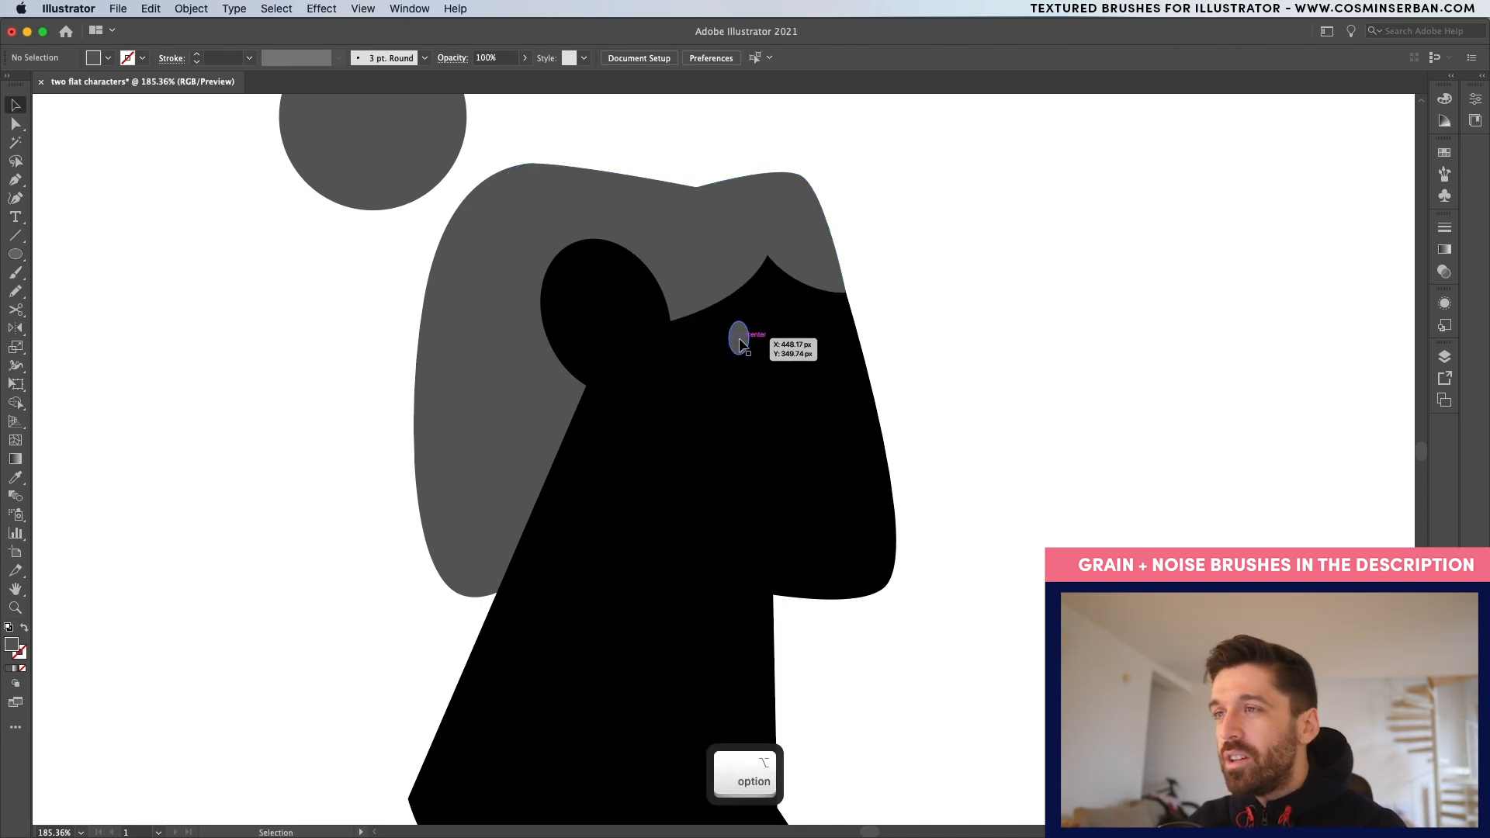
# Step: Draw the oval eyes and a curved nose line converted to a stroke
pyautogui.moveTo(740, 340); pyautogui.dragTo(825, 340)
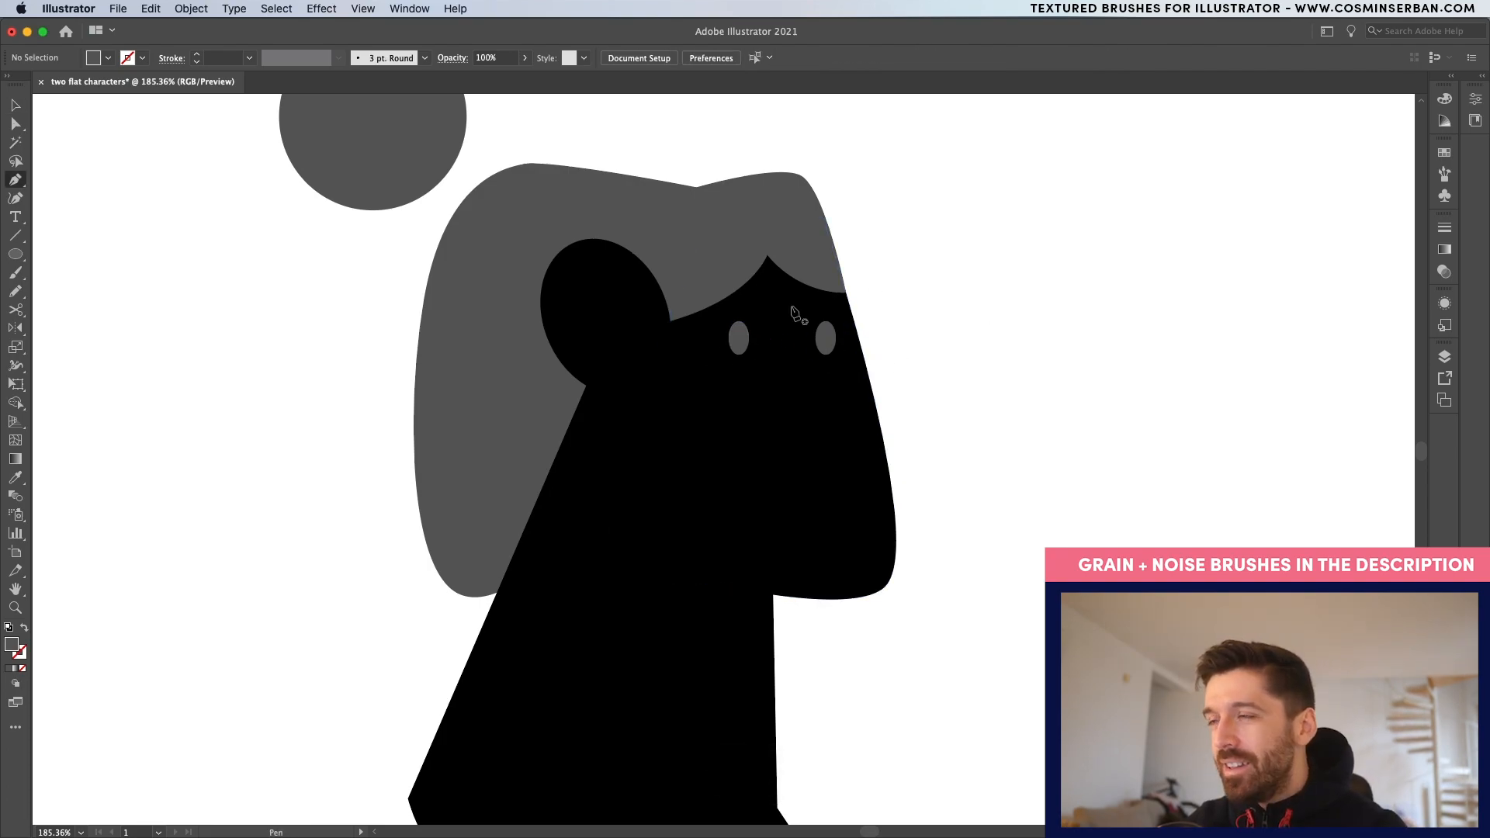
pyautogui.click(789, 309)
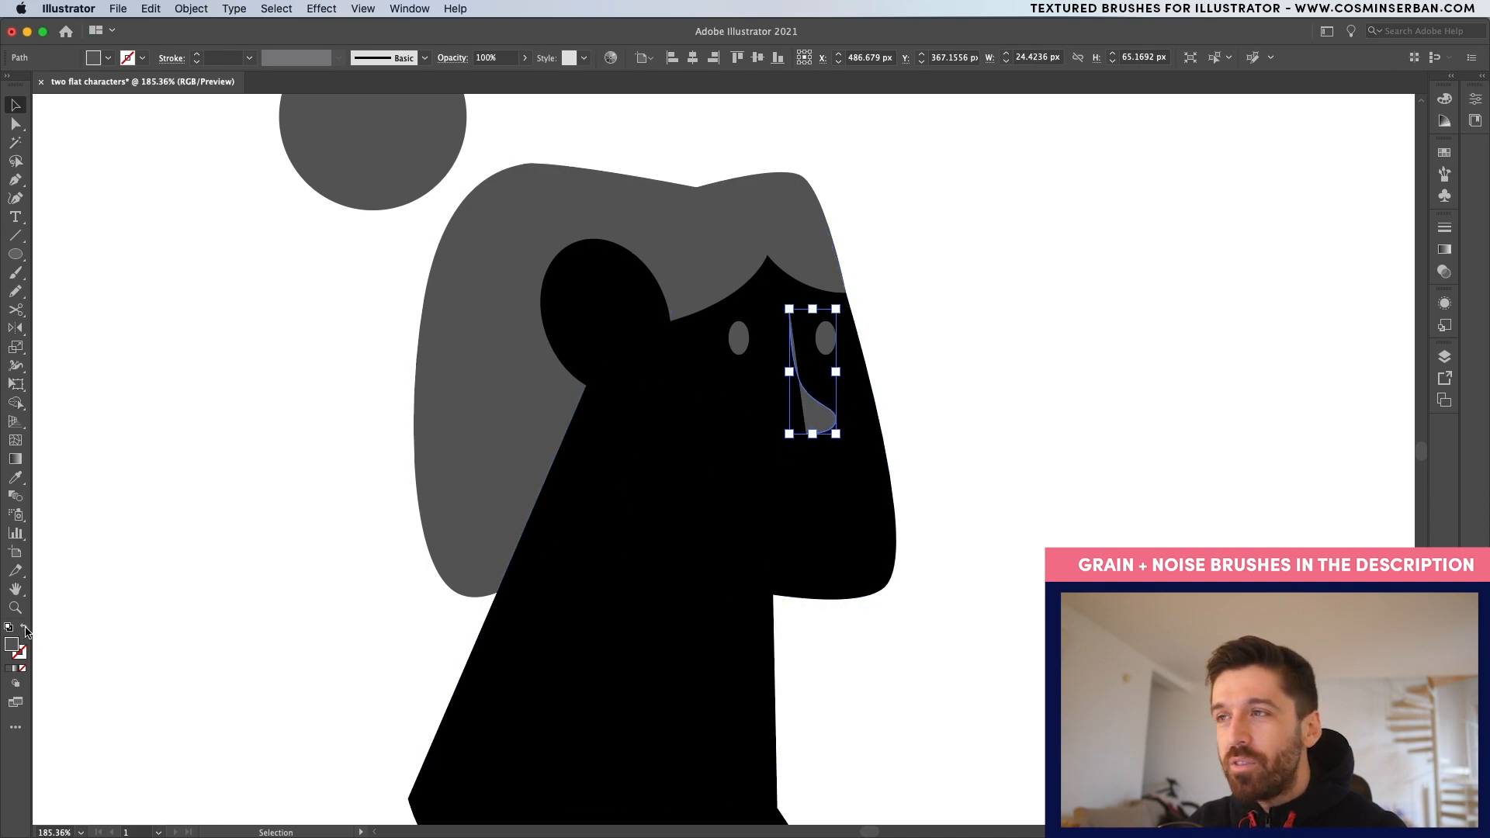
pyautogui.click(1443, 227)
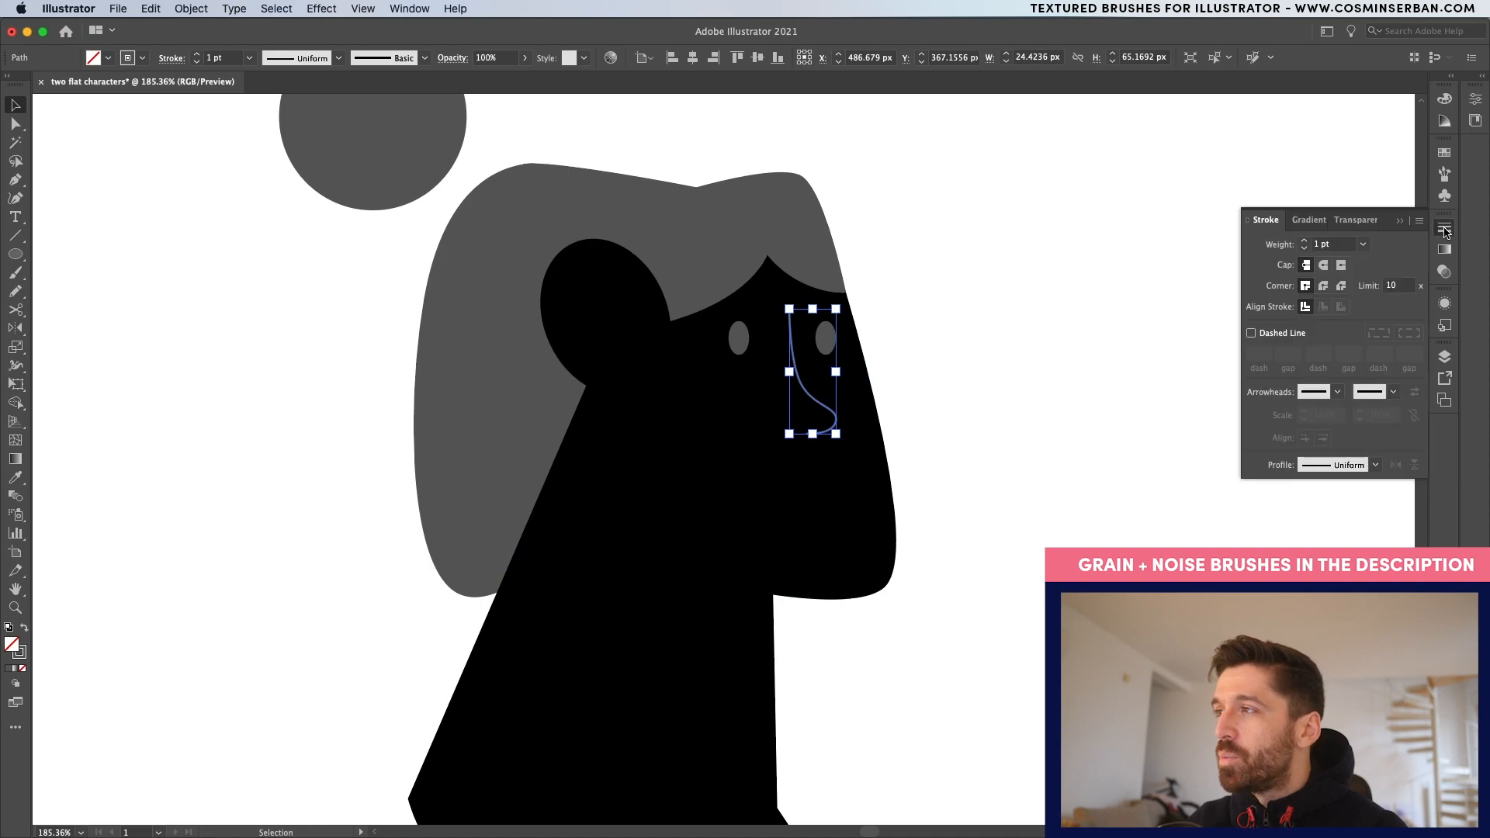
pyautogui.moveTo(1444, 230)
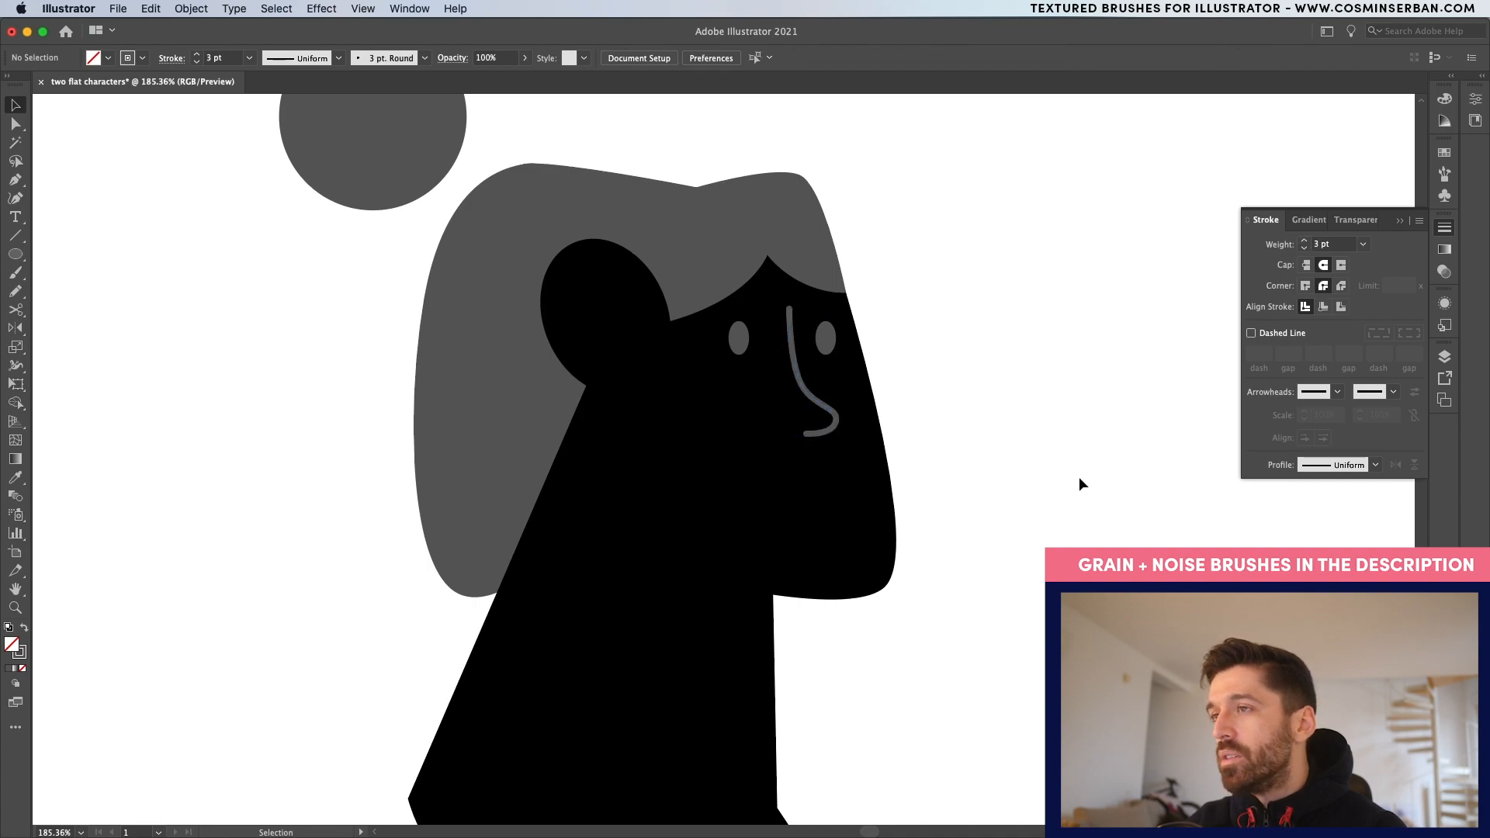
# Step: Draw the smiling mouth, the curl inside the ear and the chin line
pyautogui.moveTo(714, 502); pyautogui.dragTo(765, 551)
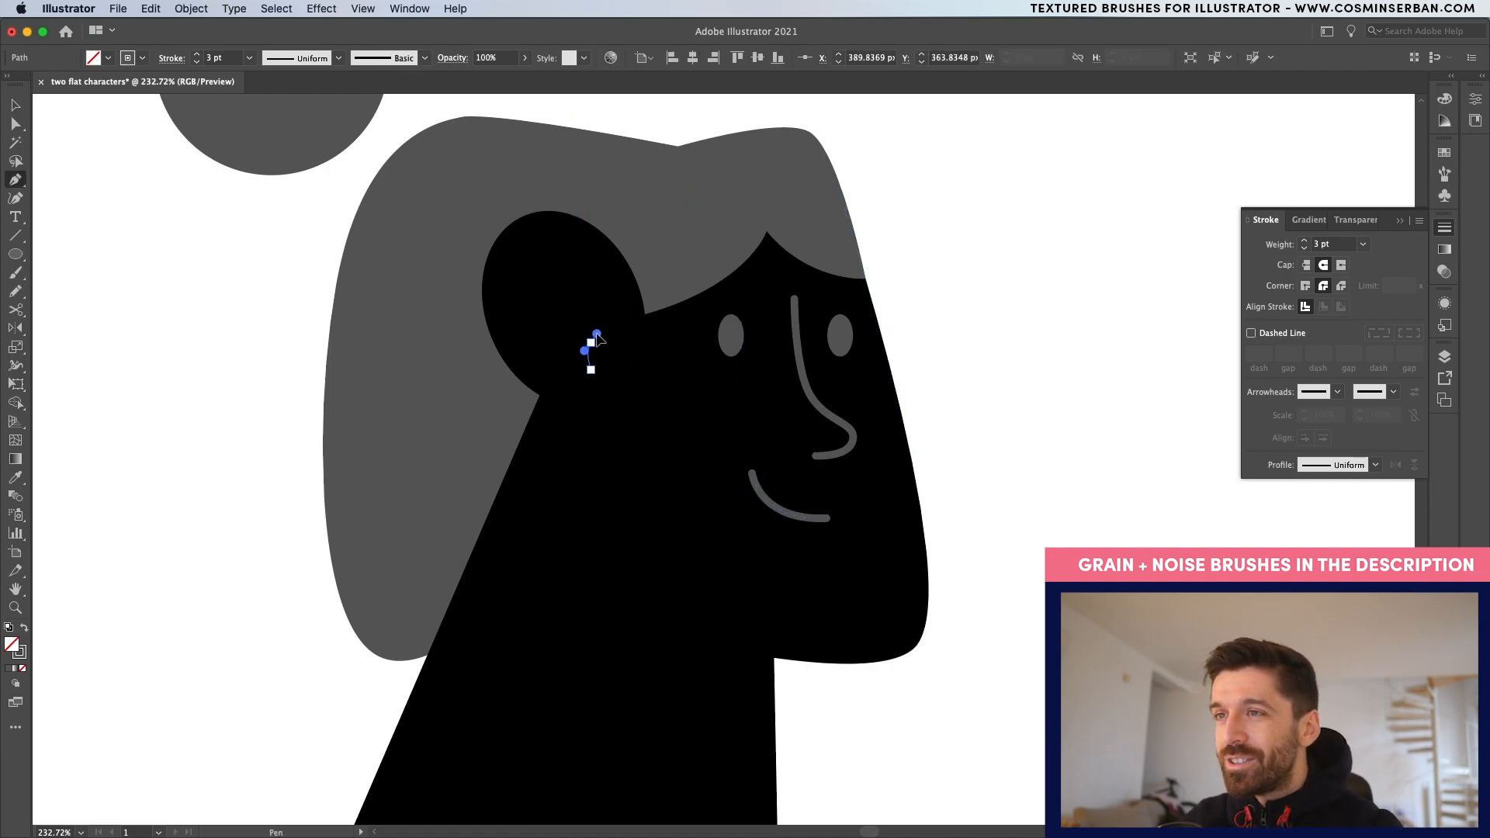
pyautogui.moveTo(592, 344); pyautogui.dragTo(606, 280)
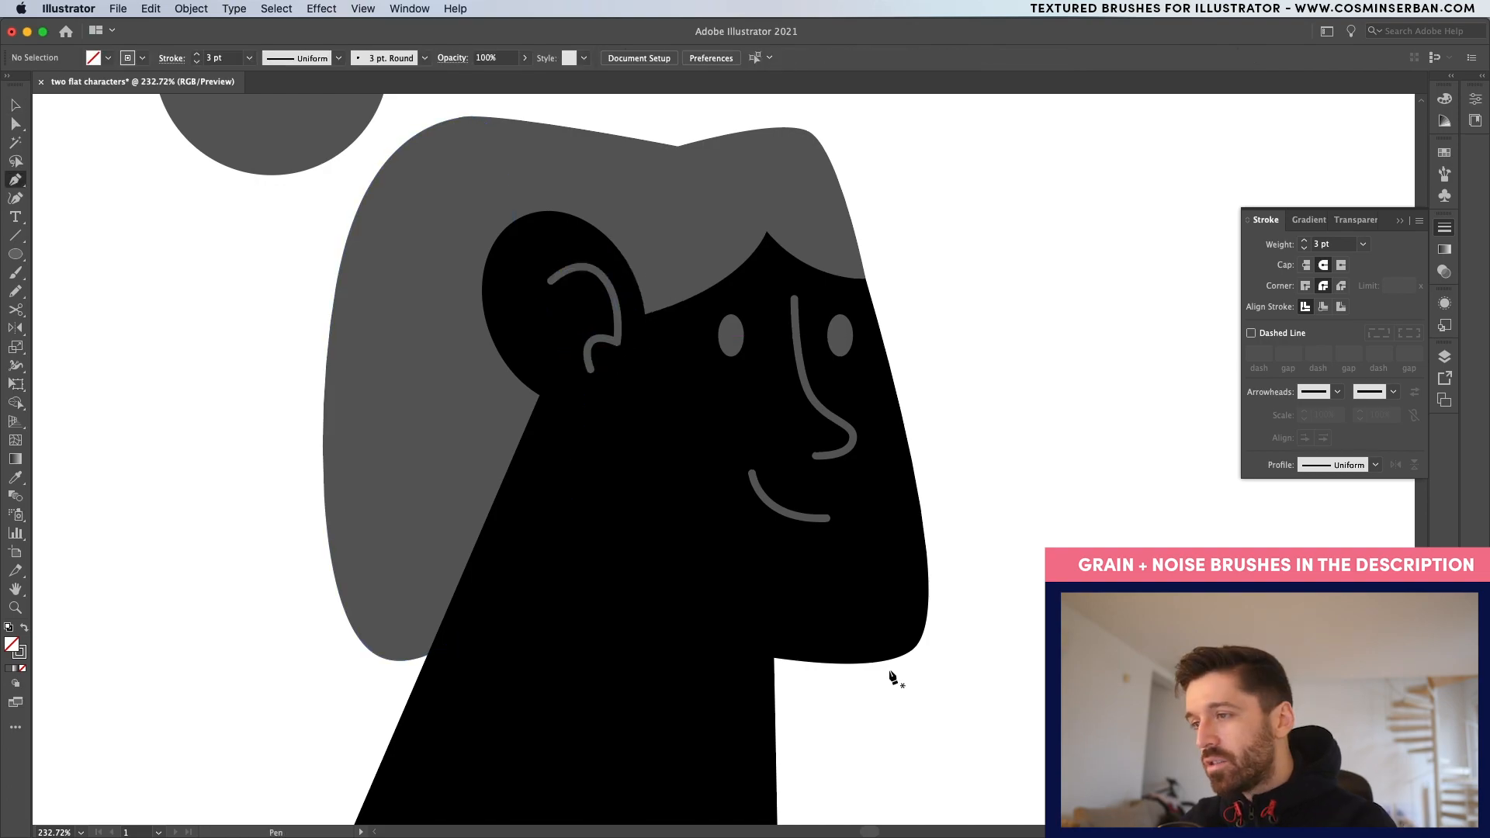
pyautogui.moveTo(825, 674); pyautogui.dragTo(949, 648)
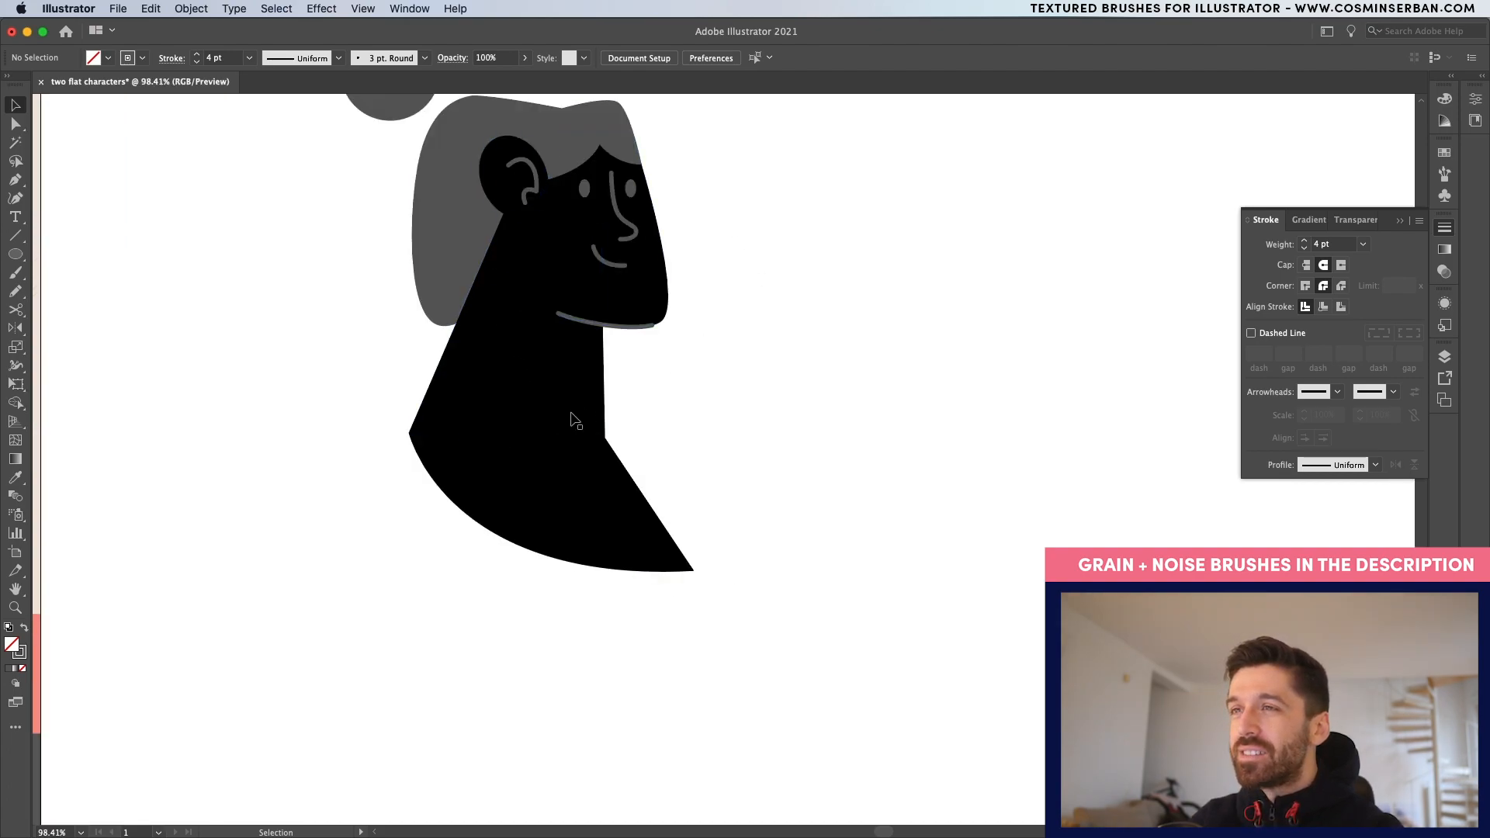
pyautogui.moveTo(703, 568)
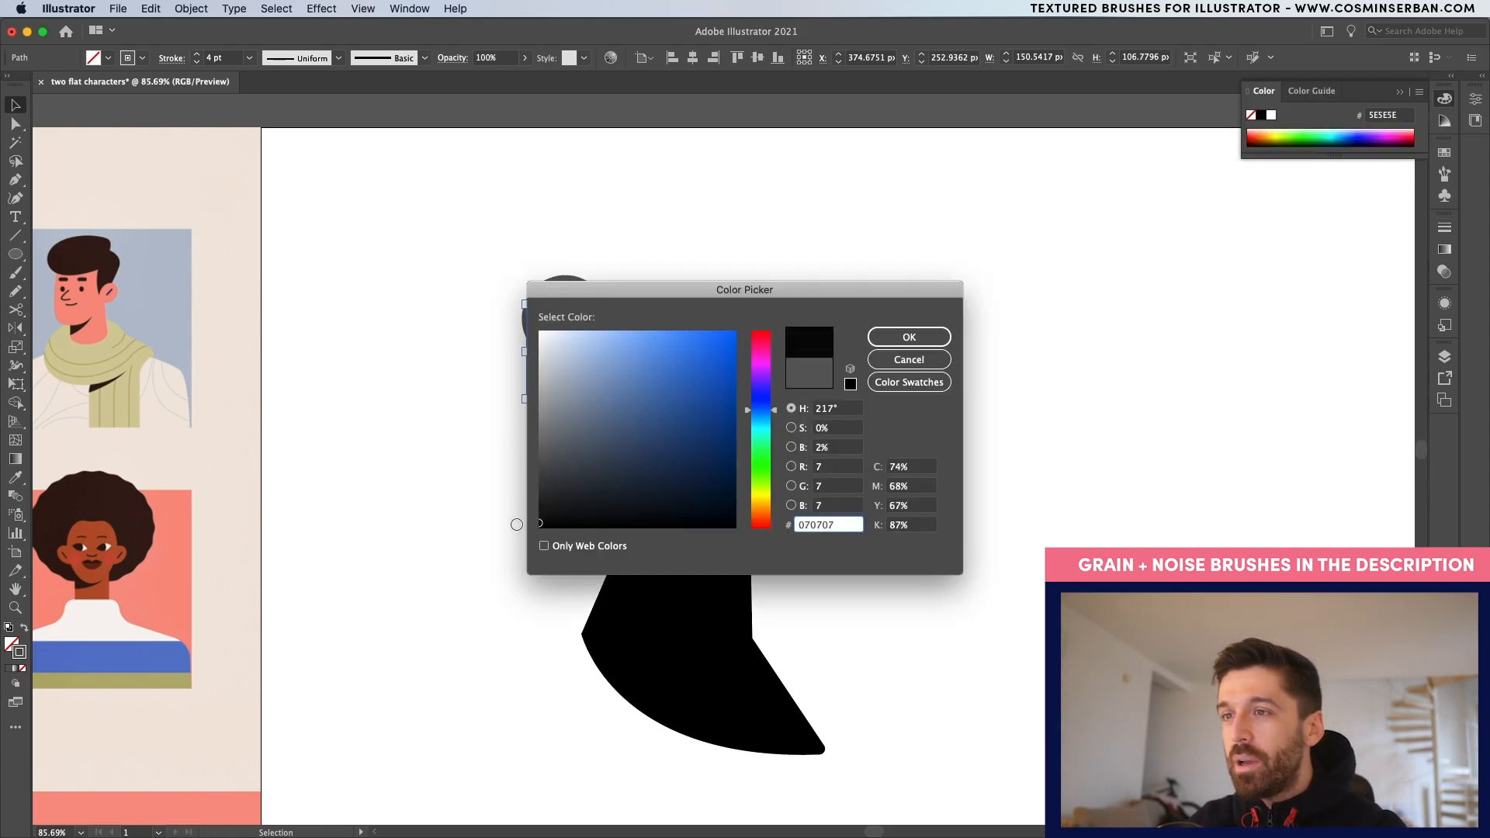
# Step: Give the crossed hair sticks a near-black #070707 stroke
pyautogui.click(906, 336)
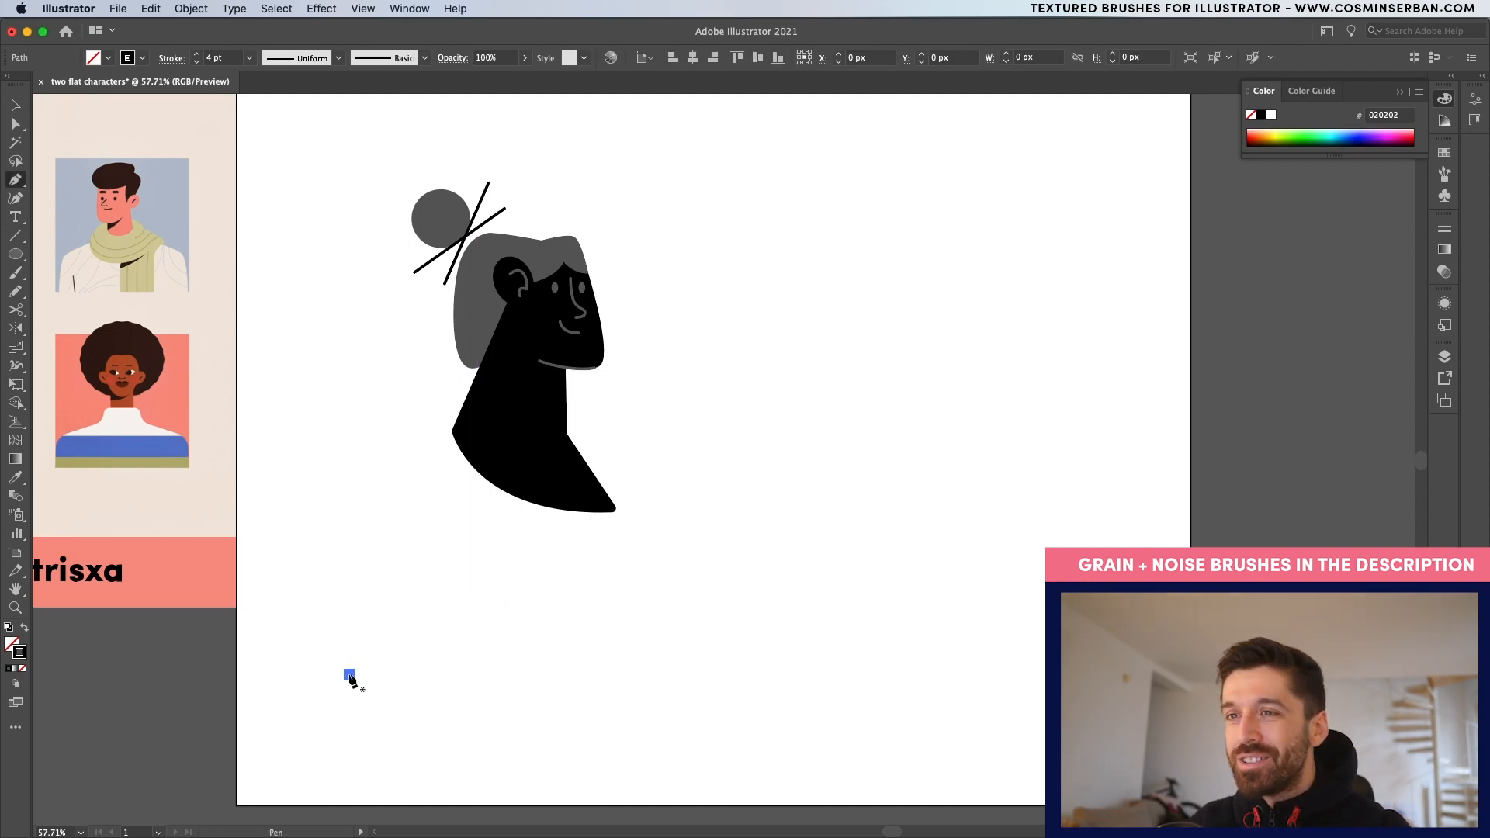
# Step: Draw the shoulders, resize them around their centre and give them the grey hair colour
pyautogui.moveTo(350, 673); pyautogui.dragTo(703, 445)
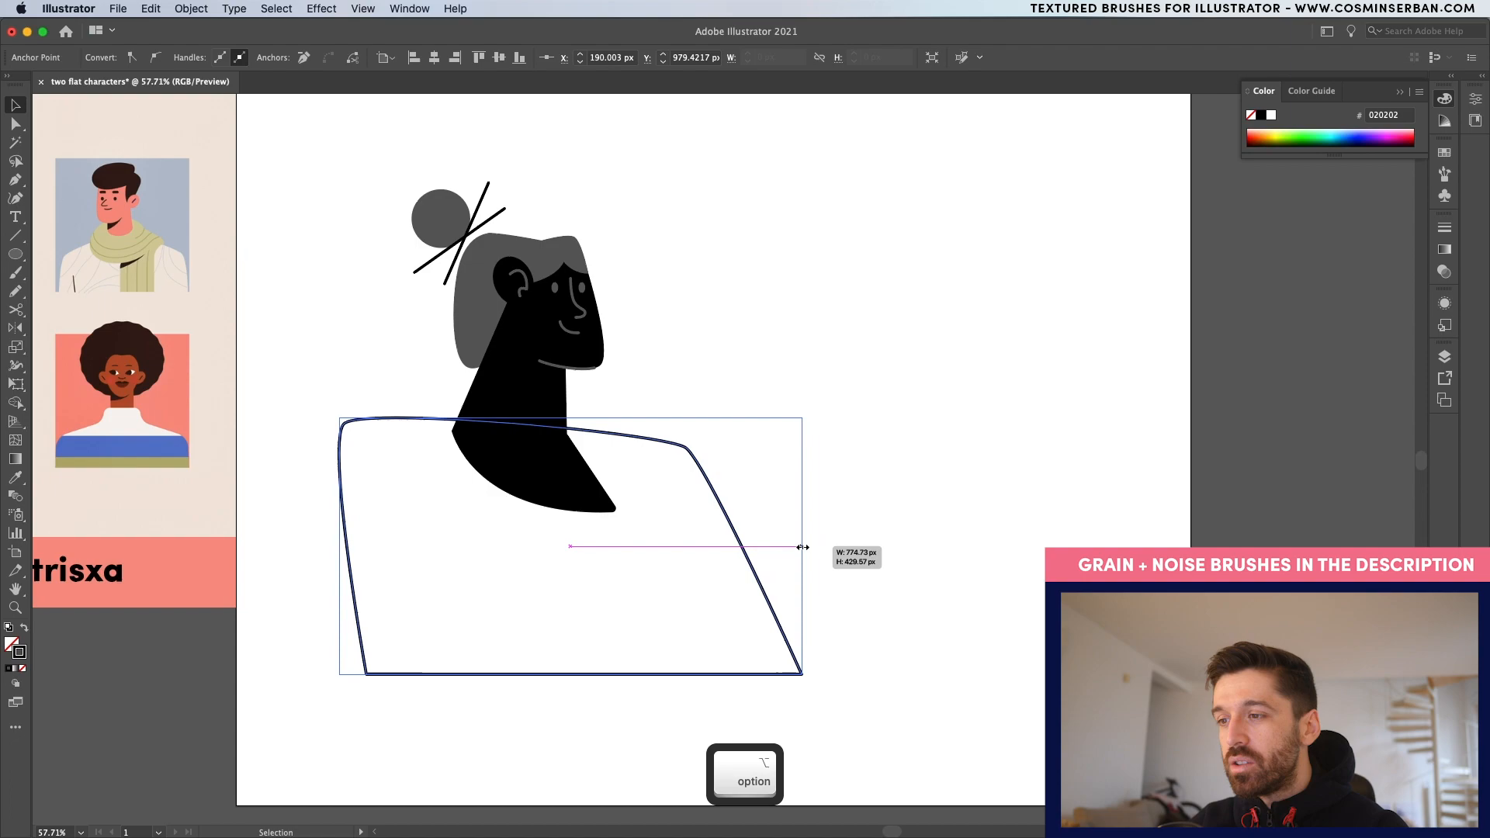
pyautogui.moveTo(803, 546); pyautogui.dragTo(753, 549)
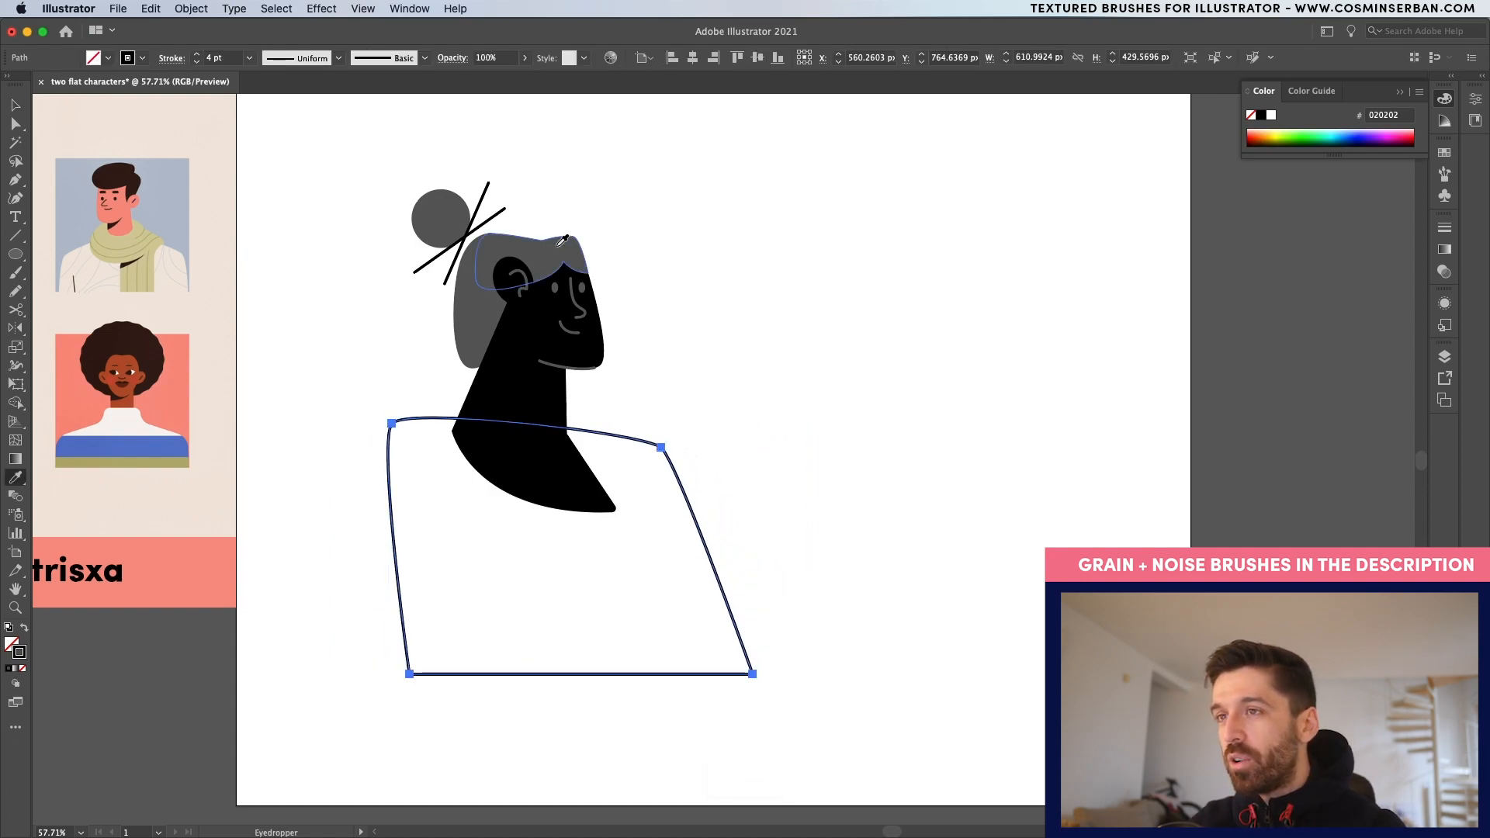
pyautogui.rightClick(570, 546)
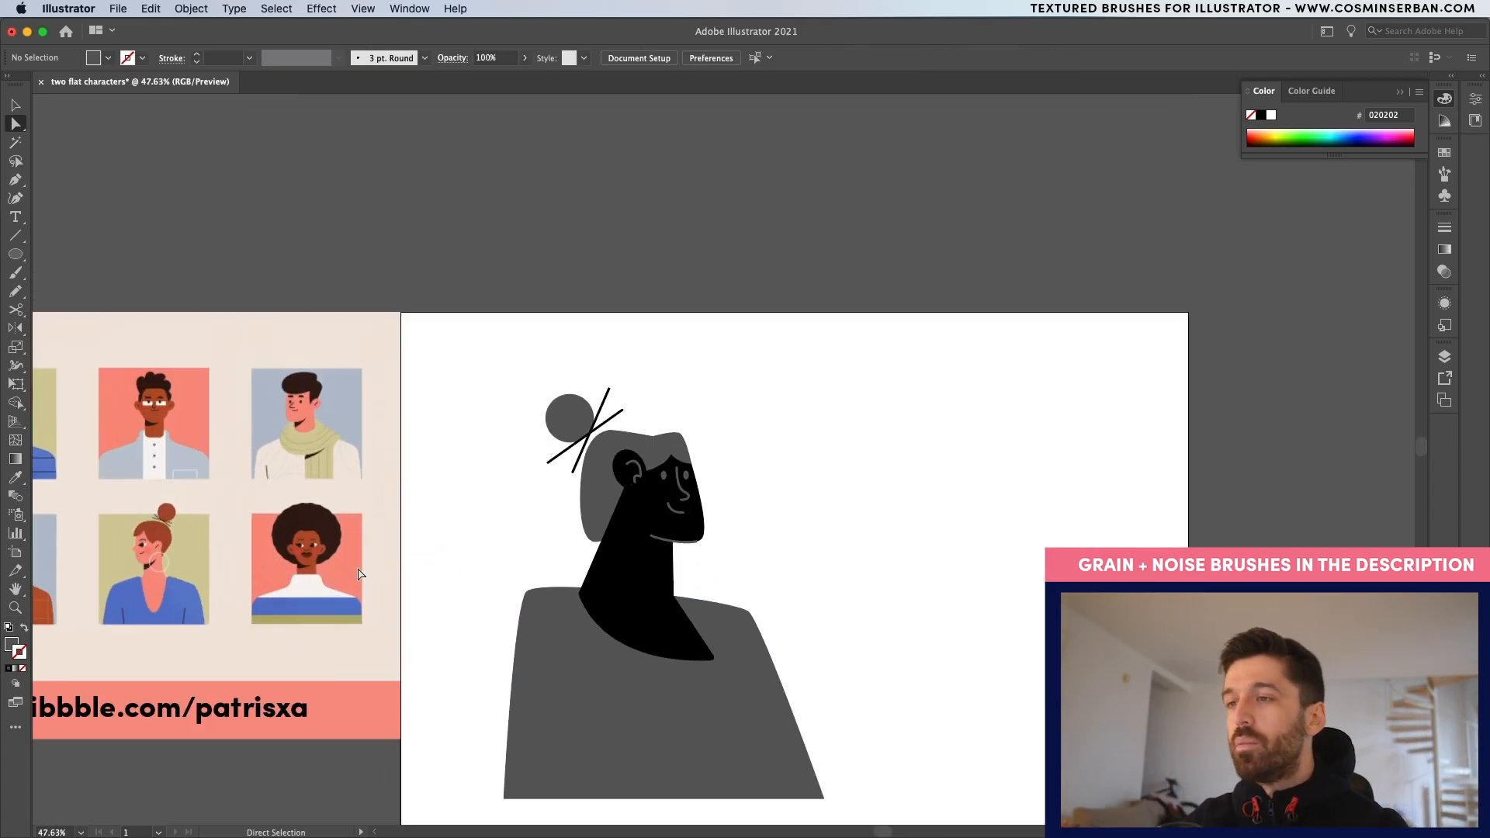
# Step: Draw a rounded rectangle, recolour the grey shapes #F23B86 pink, and fill the frame navy
pyautogui.click(16, 255)
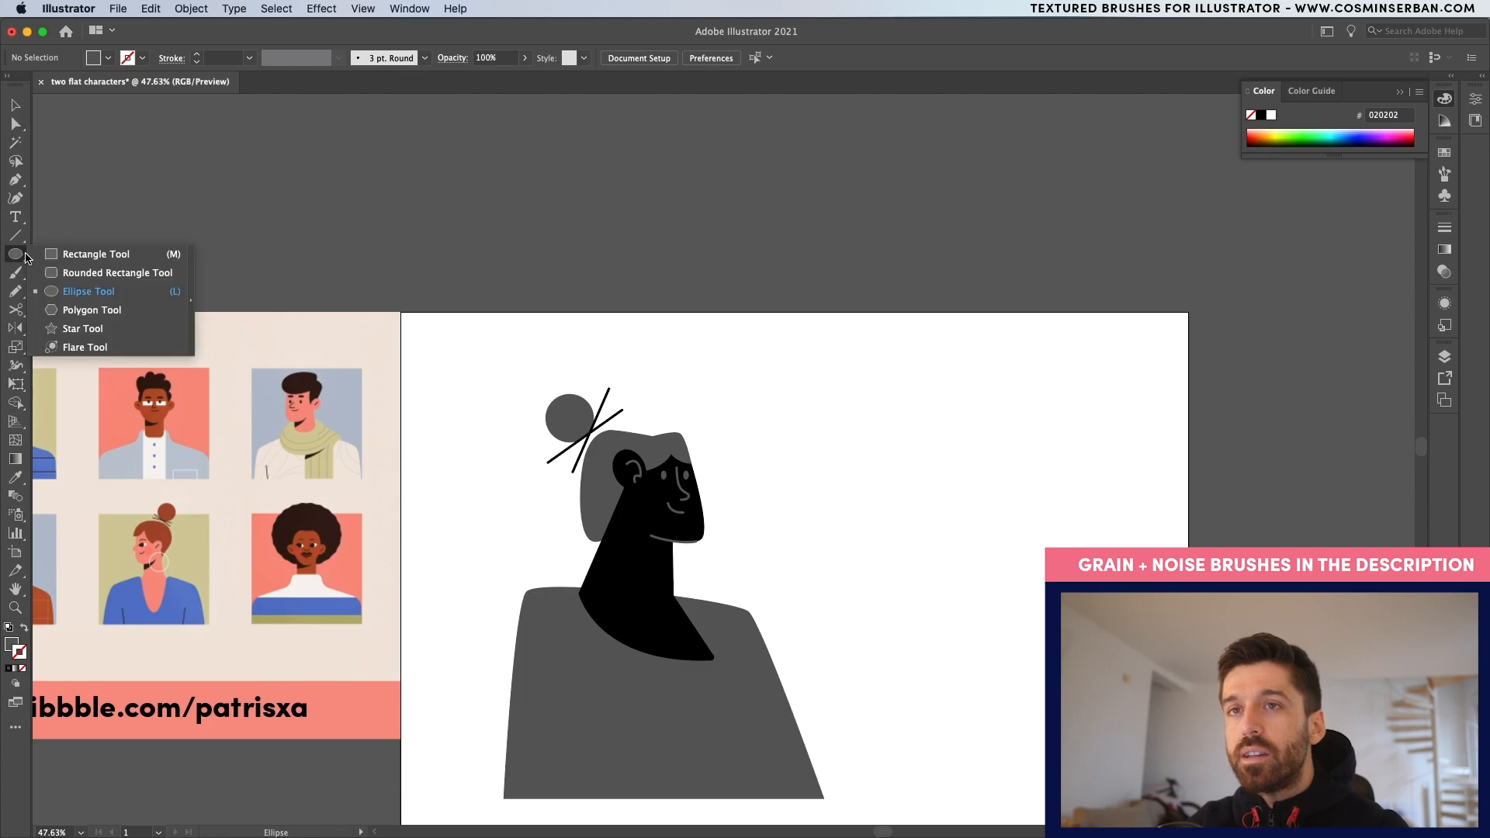
pyautogui.click(94, 254)
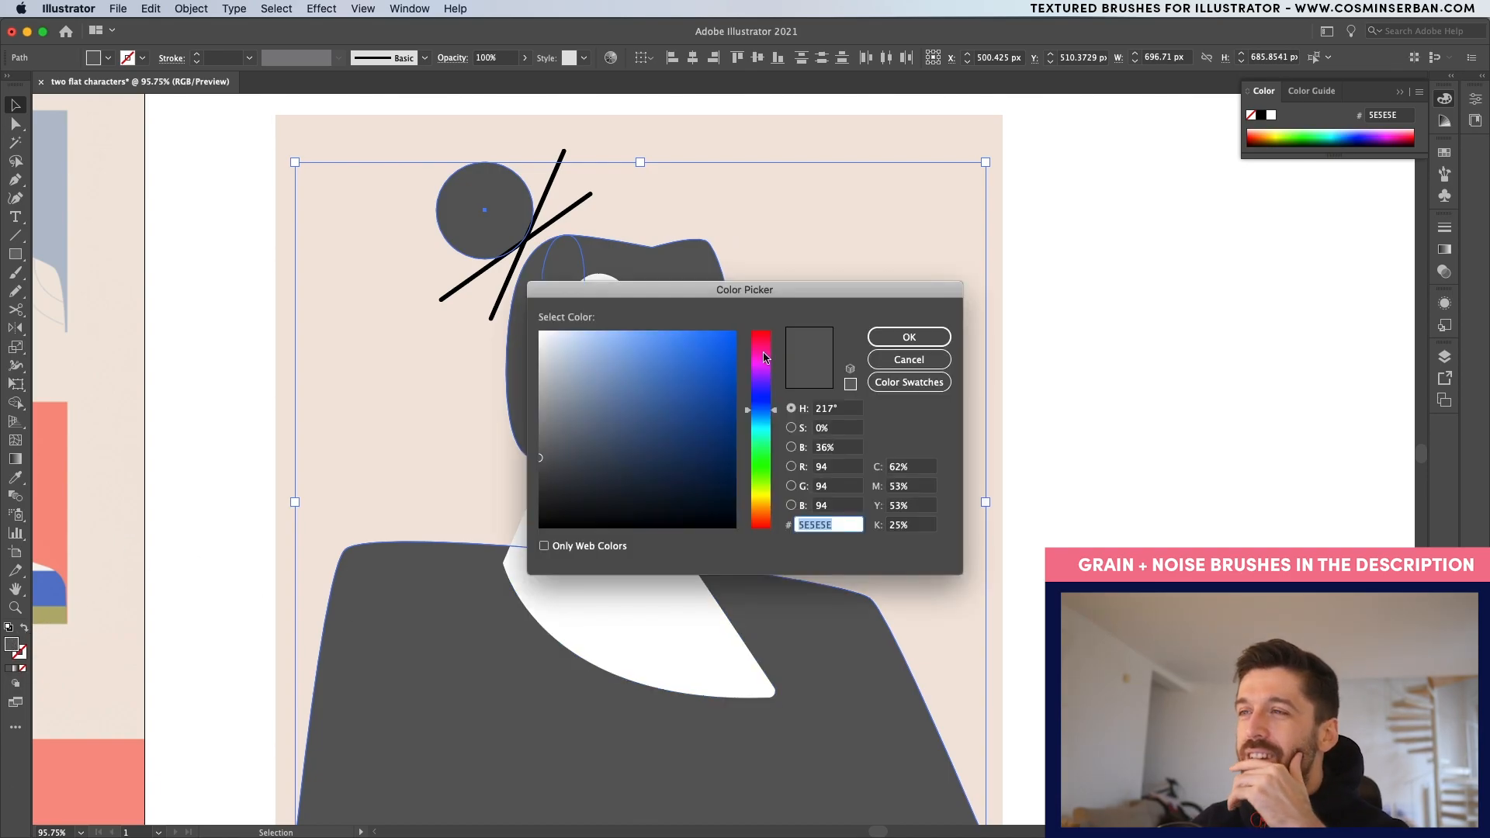
pyautogui.click(760, 357)
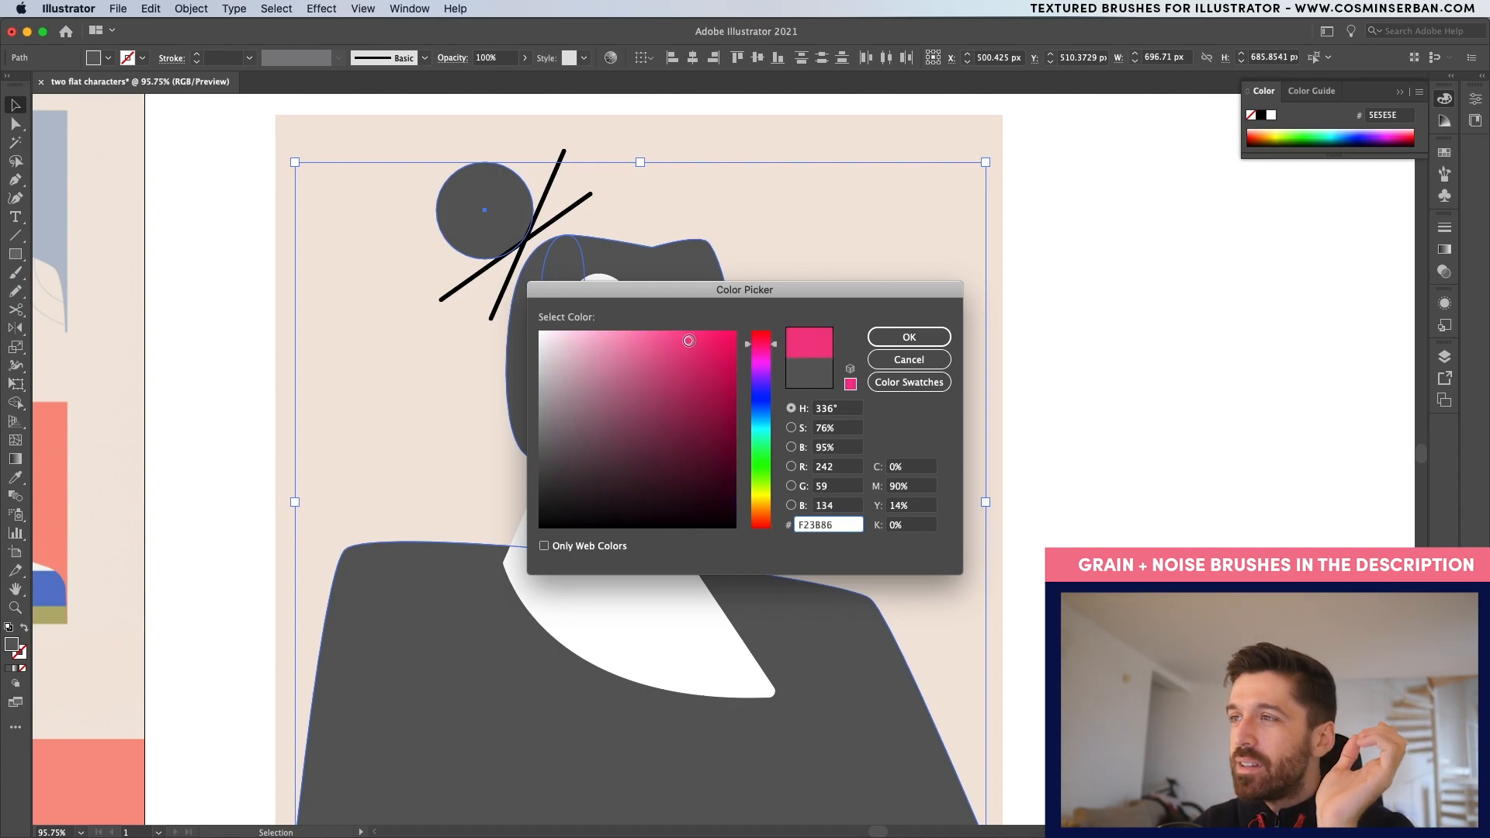
pyautogui.click(907, 336)
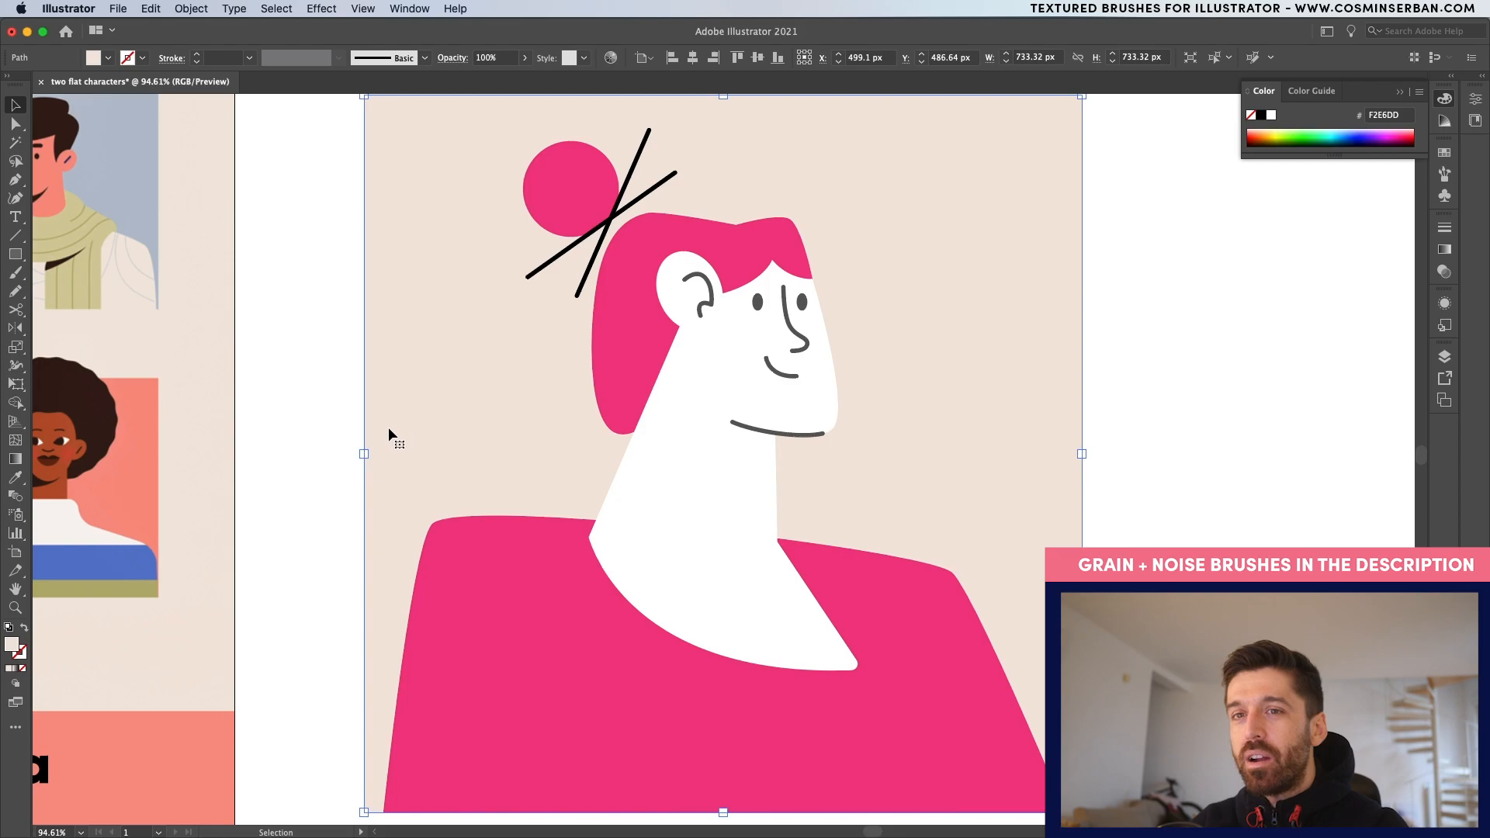
pyautogui.doubleClick(15, 645)
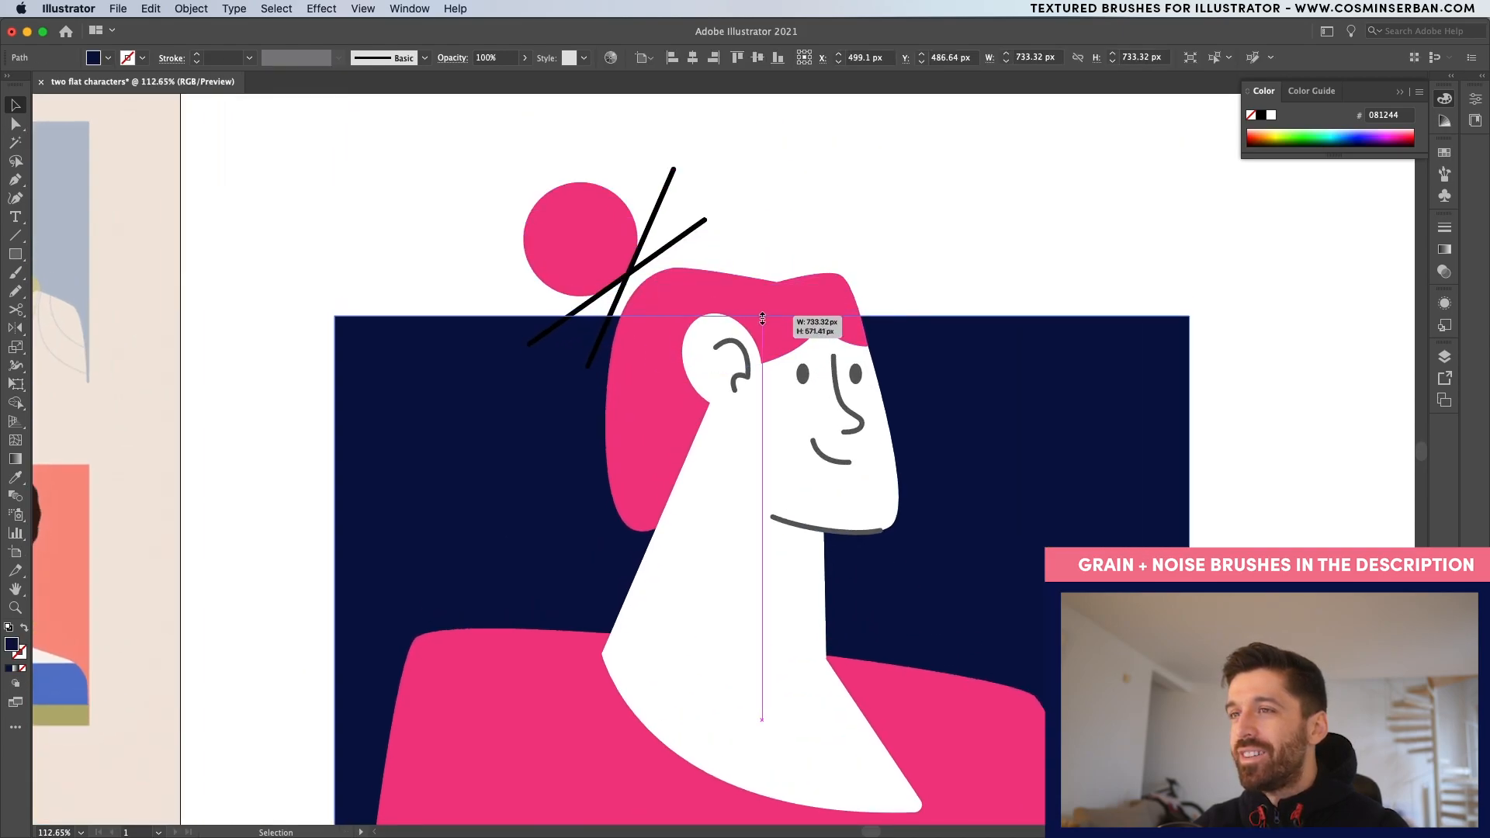
# Step: Lower the navy frame's top edge below the bun and move the neck's corner points
pyautogui.moveTo(762, 318); pyautogui.dragTo(766, 322)
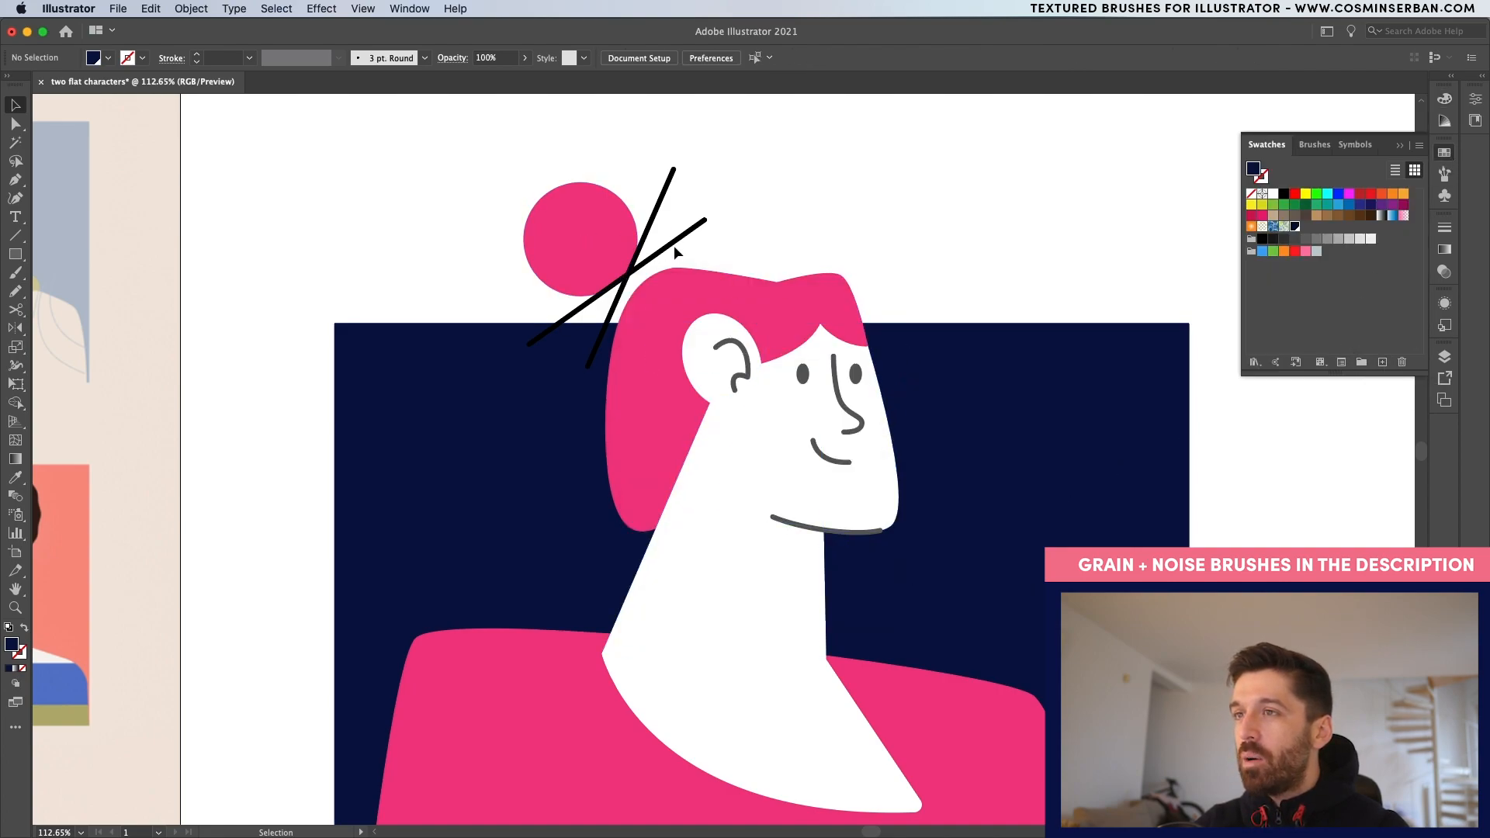
pyautogui.click(724, 357)
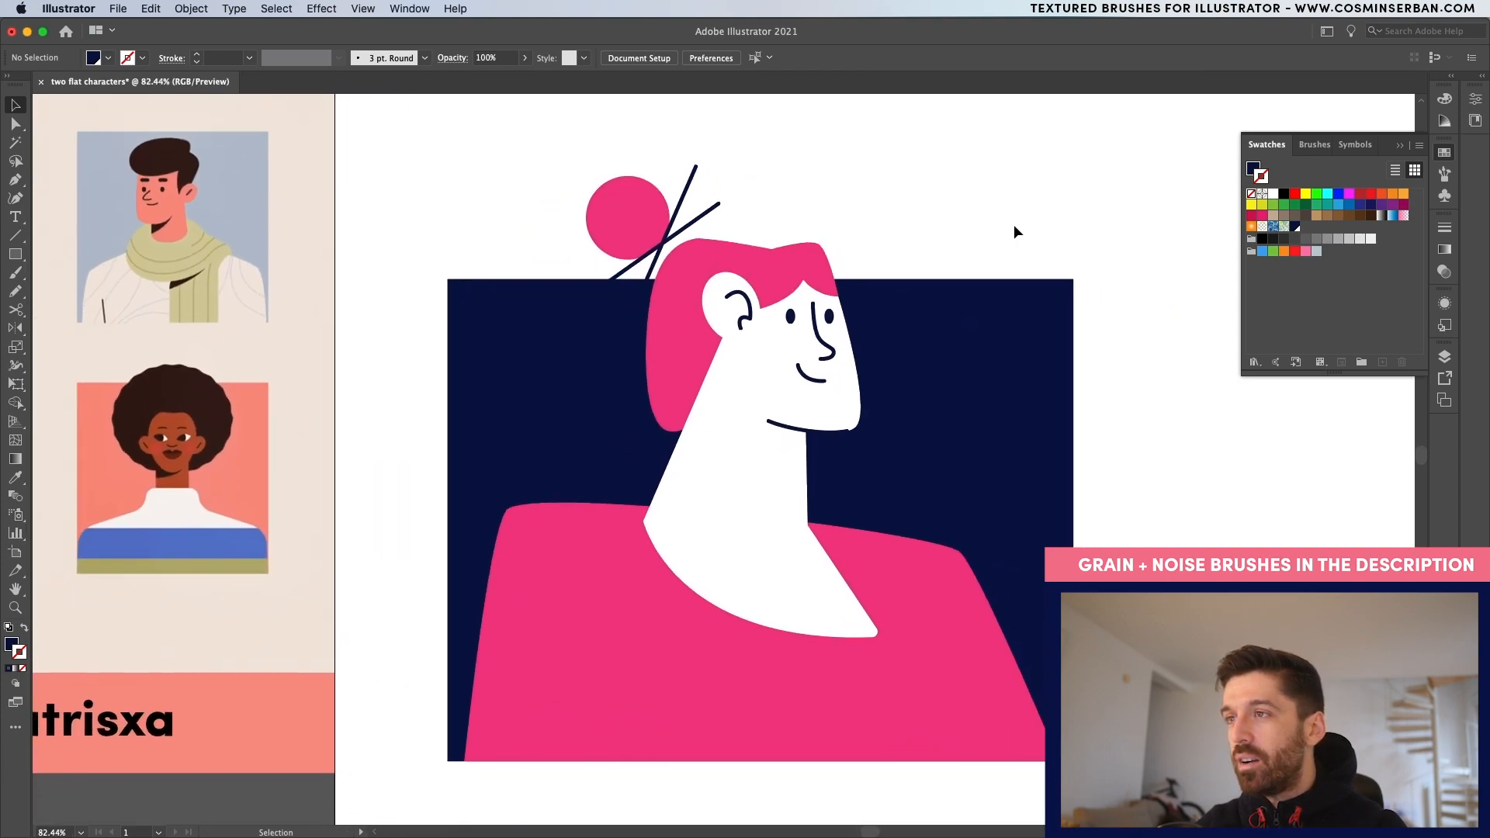
pyautogui.click(665, 528)
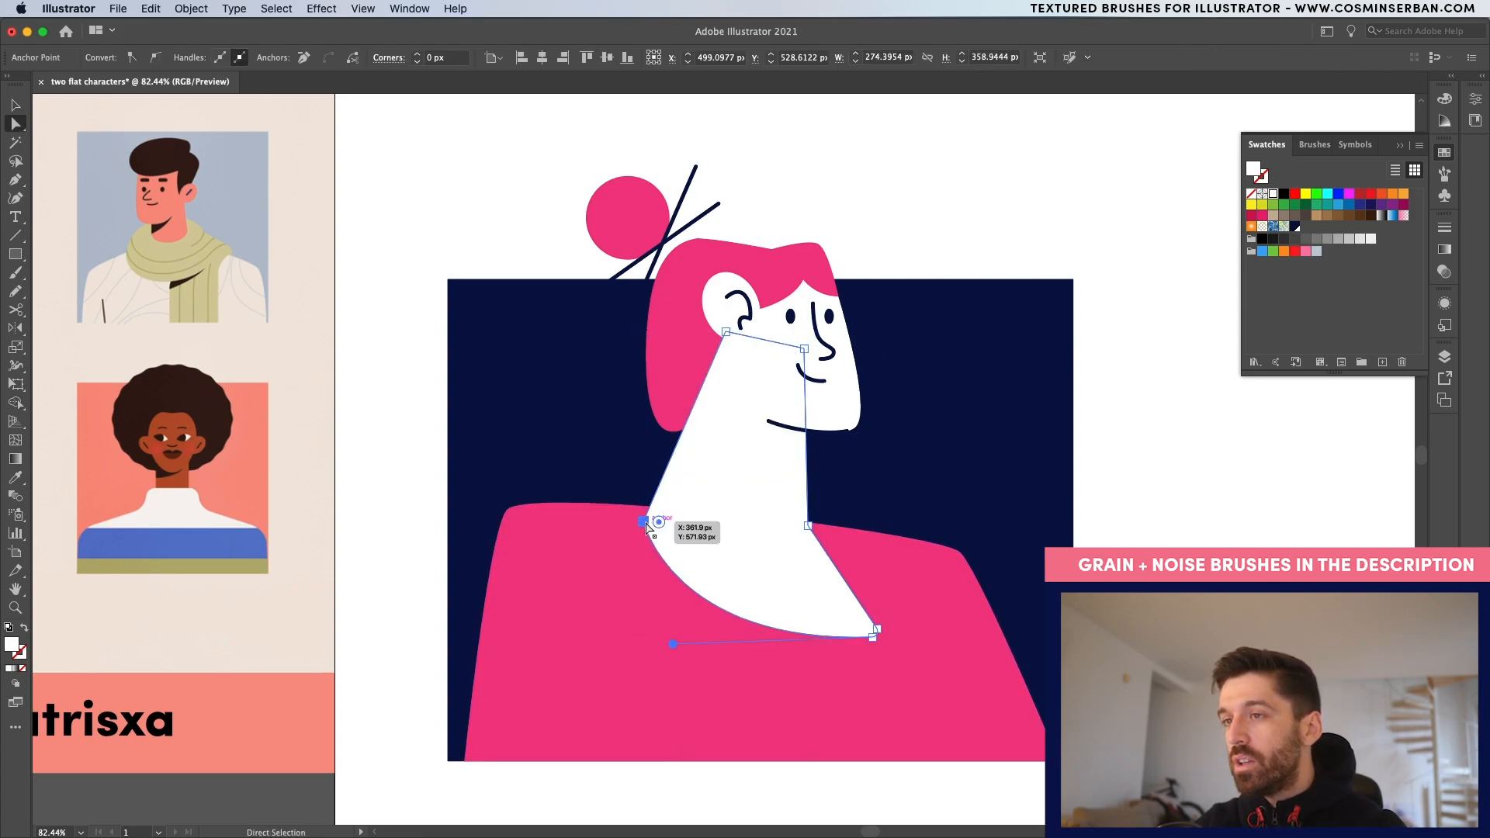
pyautogui.moveTo(649, 522); pyautogui.dragTo(644, 507)
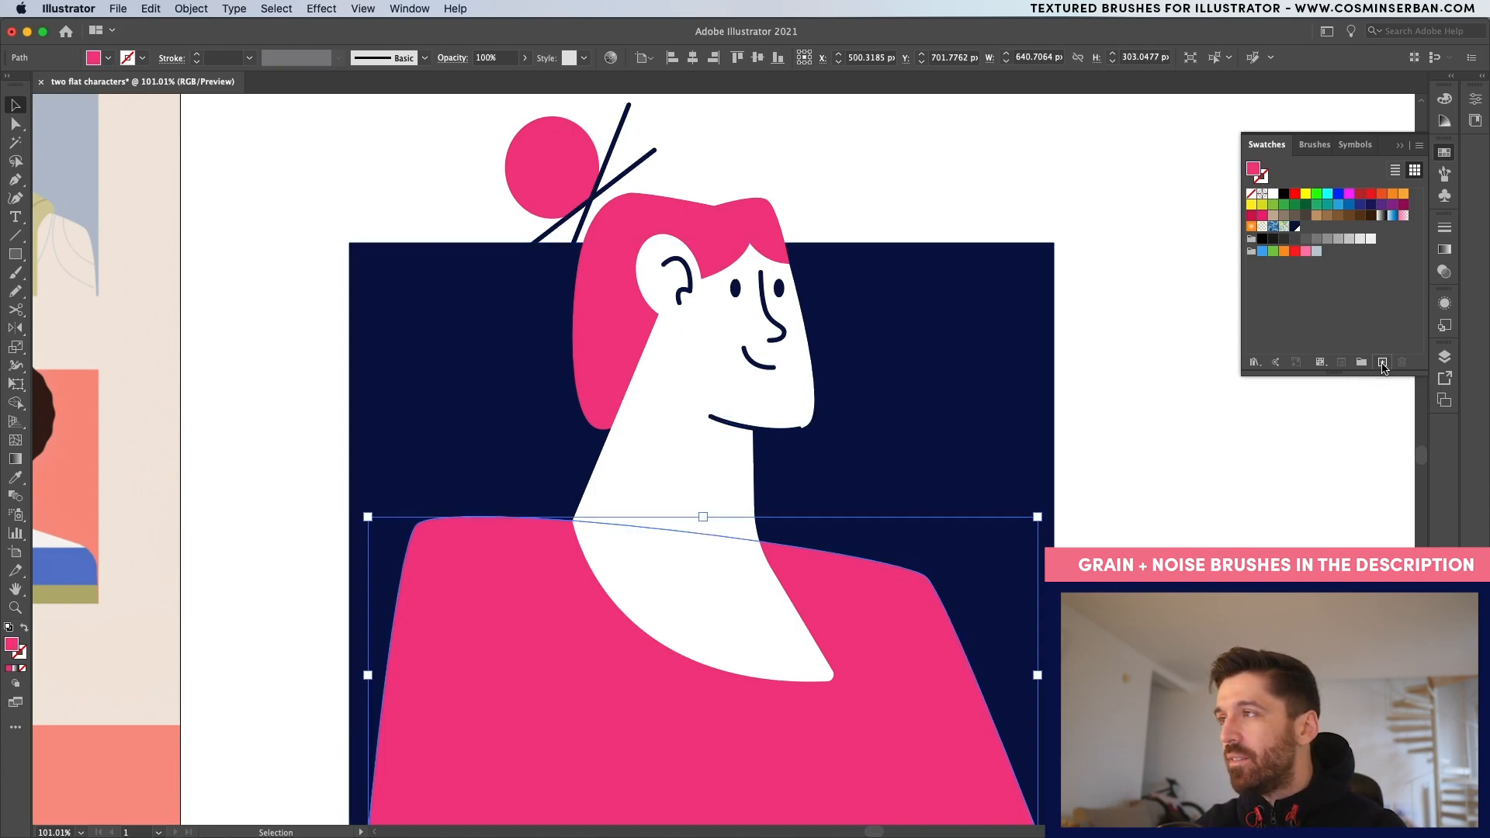
# Step: Save the sweater pink as a new swatch and lighten it to a coral tone
pyautogui.click(1383, 362)
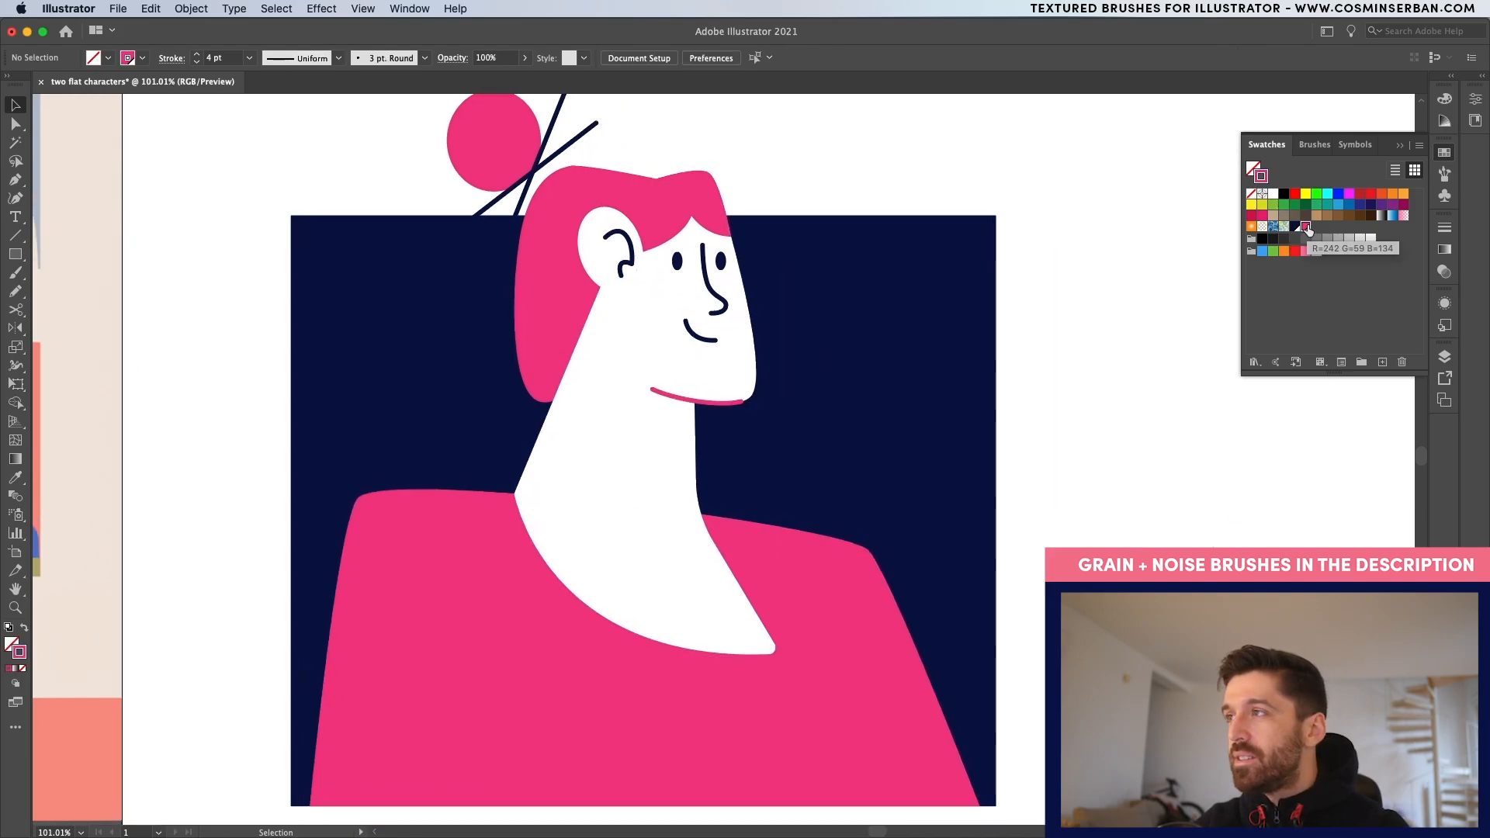
pyautogui.doubleClick(1305, 226)
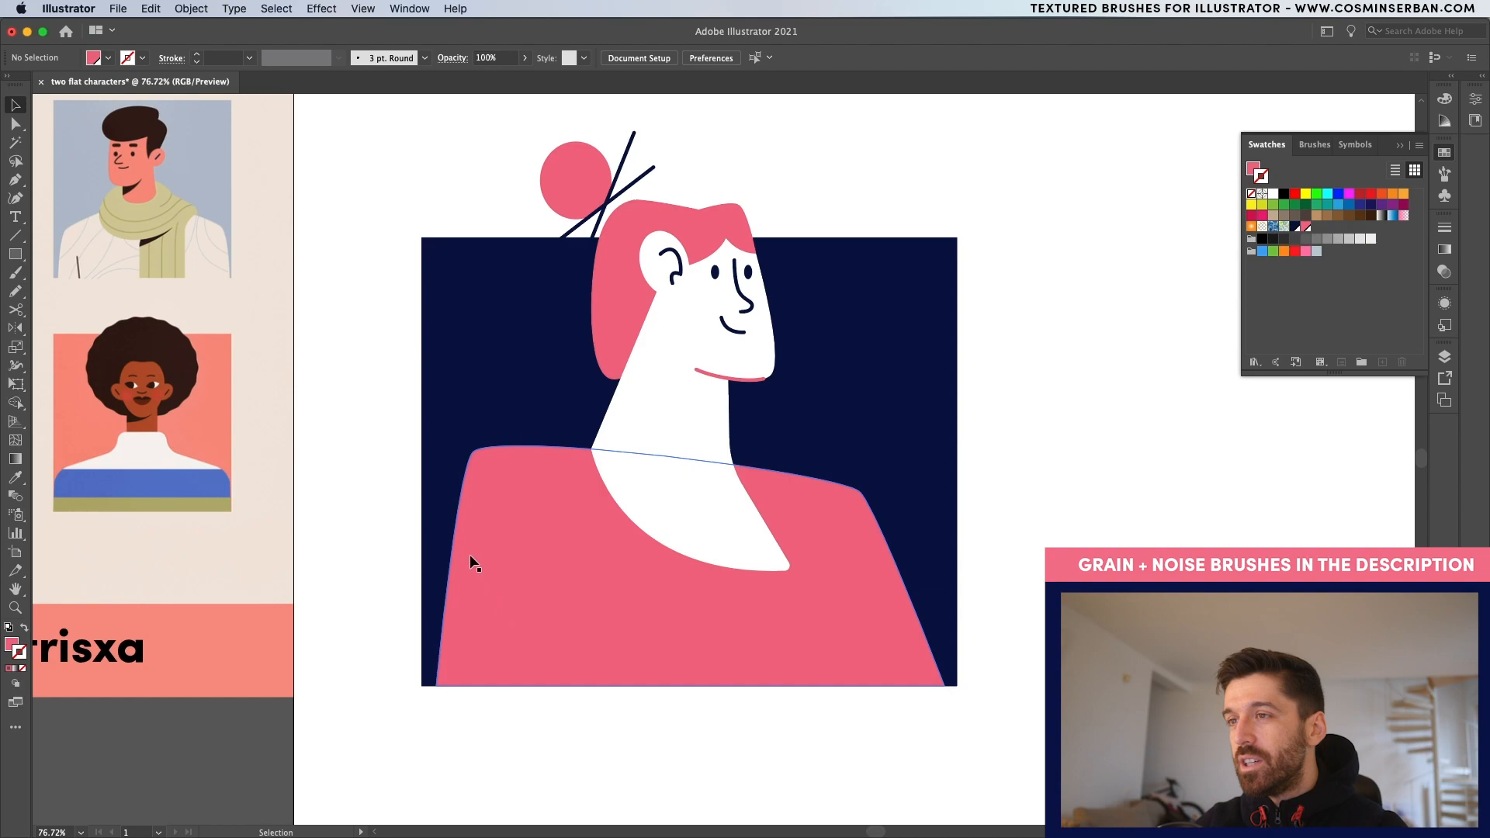
# Step: Pencil a navy looping line across the sweater, round the frame's corners, and select everything
pyautogui.click(732, 322)
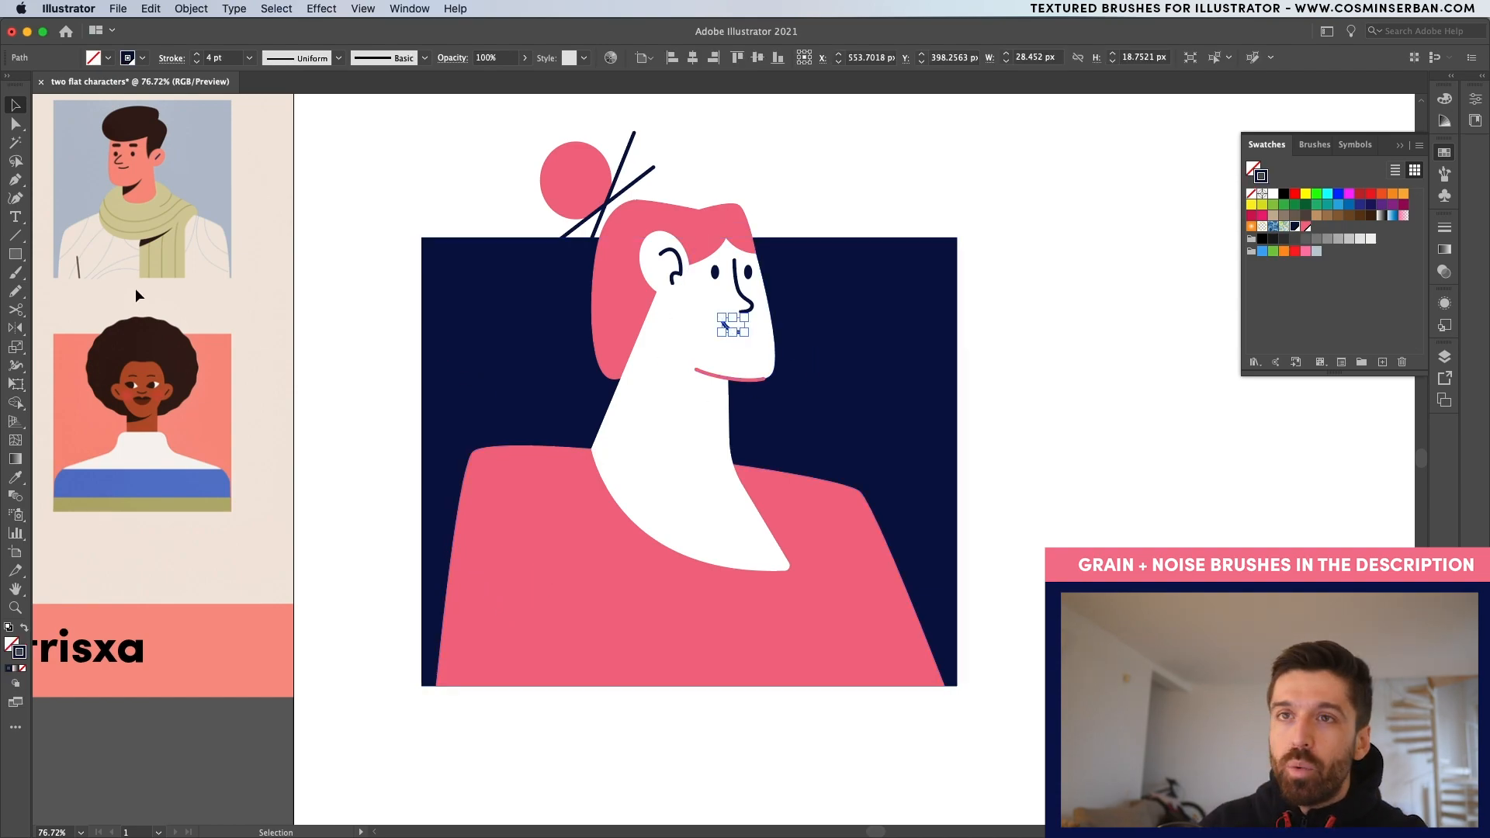
pyautogui.click(15, 290)
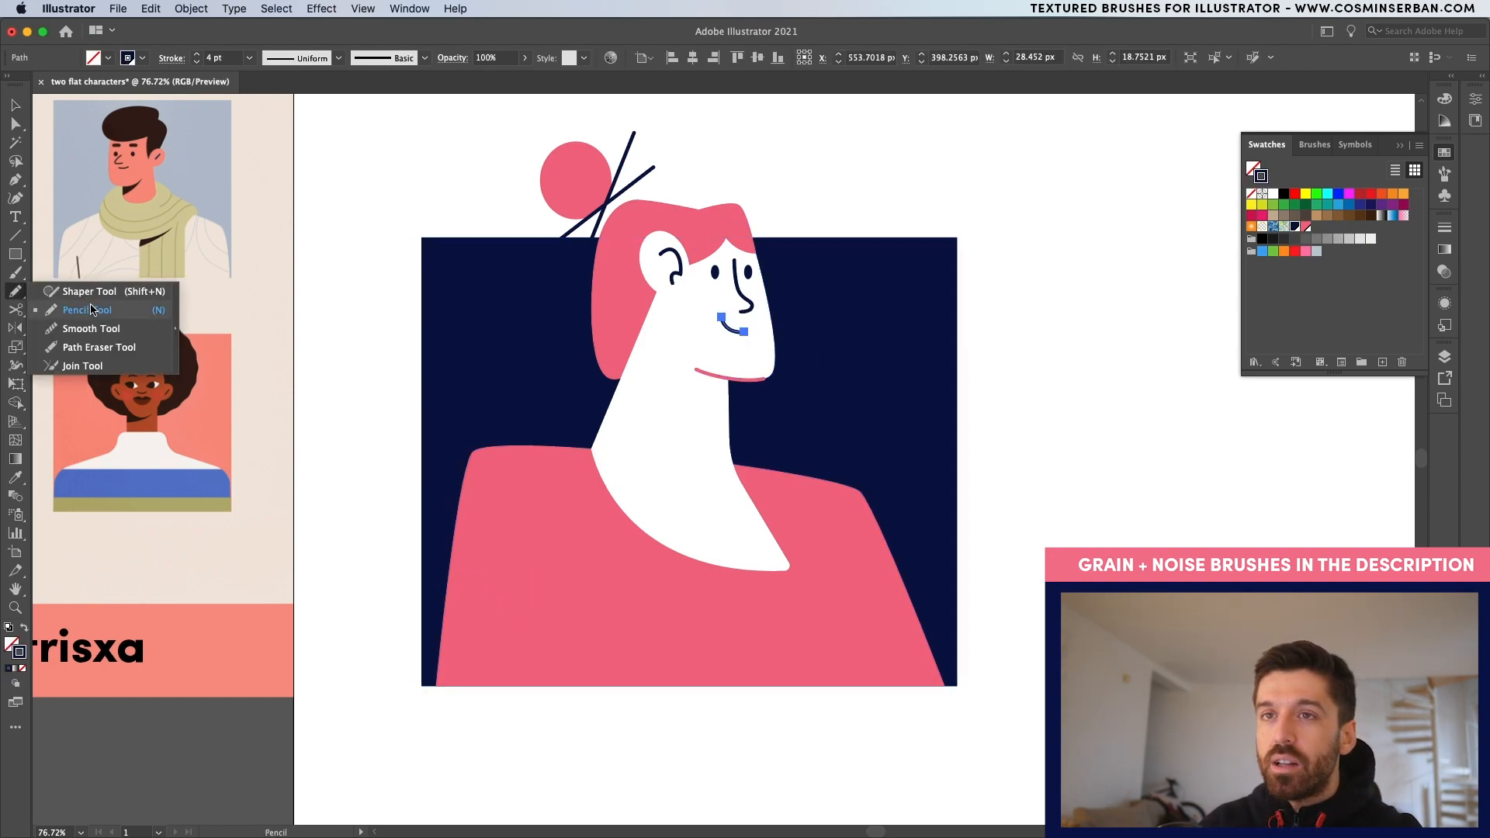
pyautogui.click(86, 309)
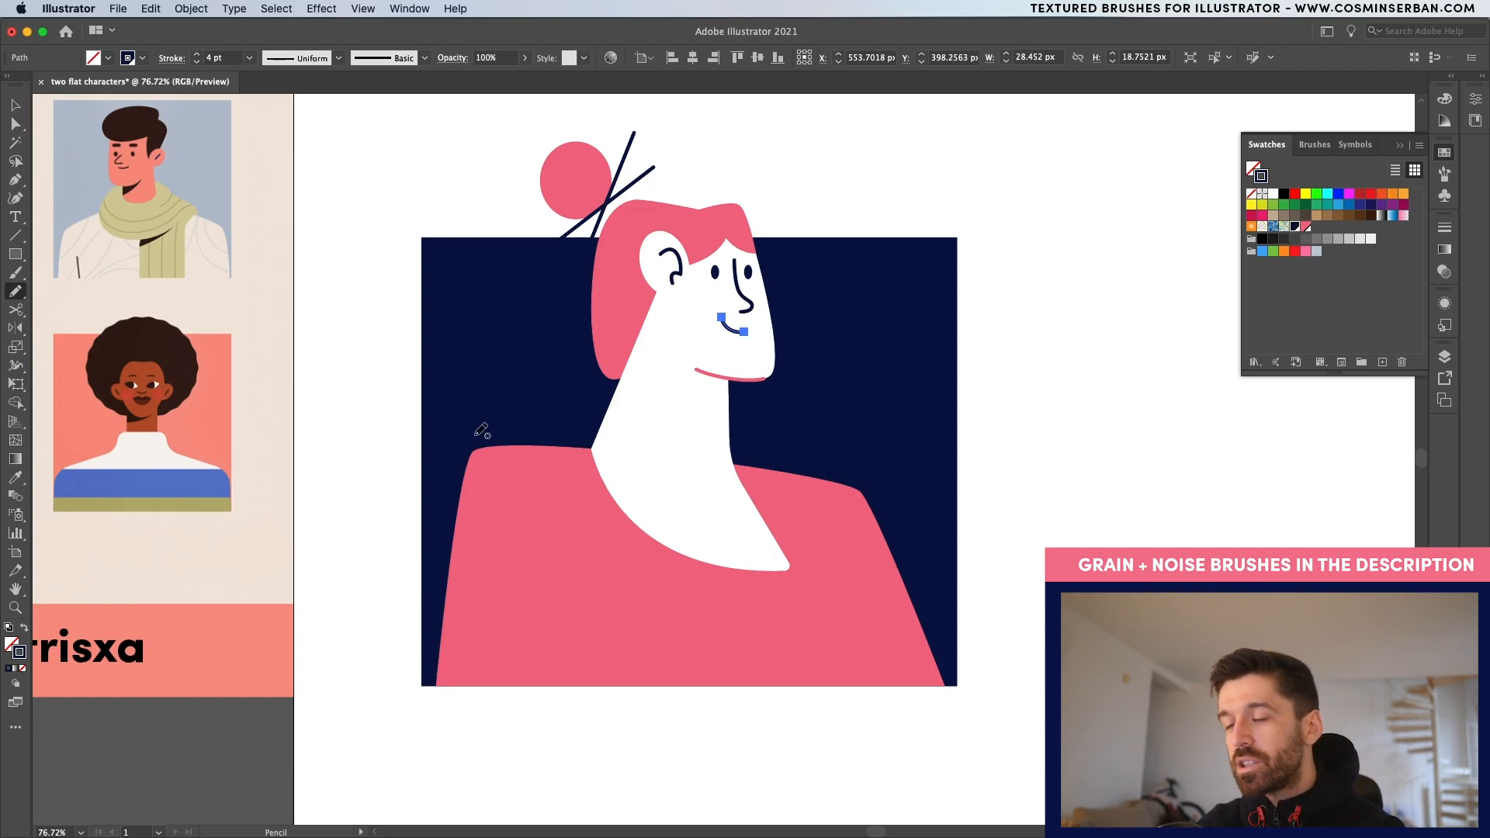
pyautogui.moveTo(559, 500)
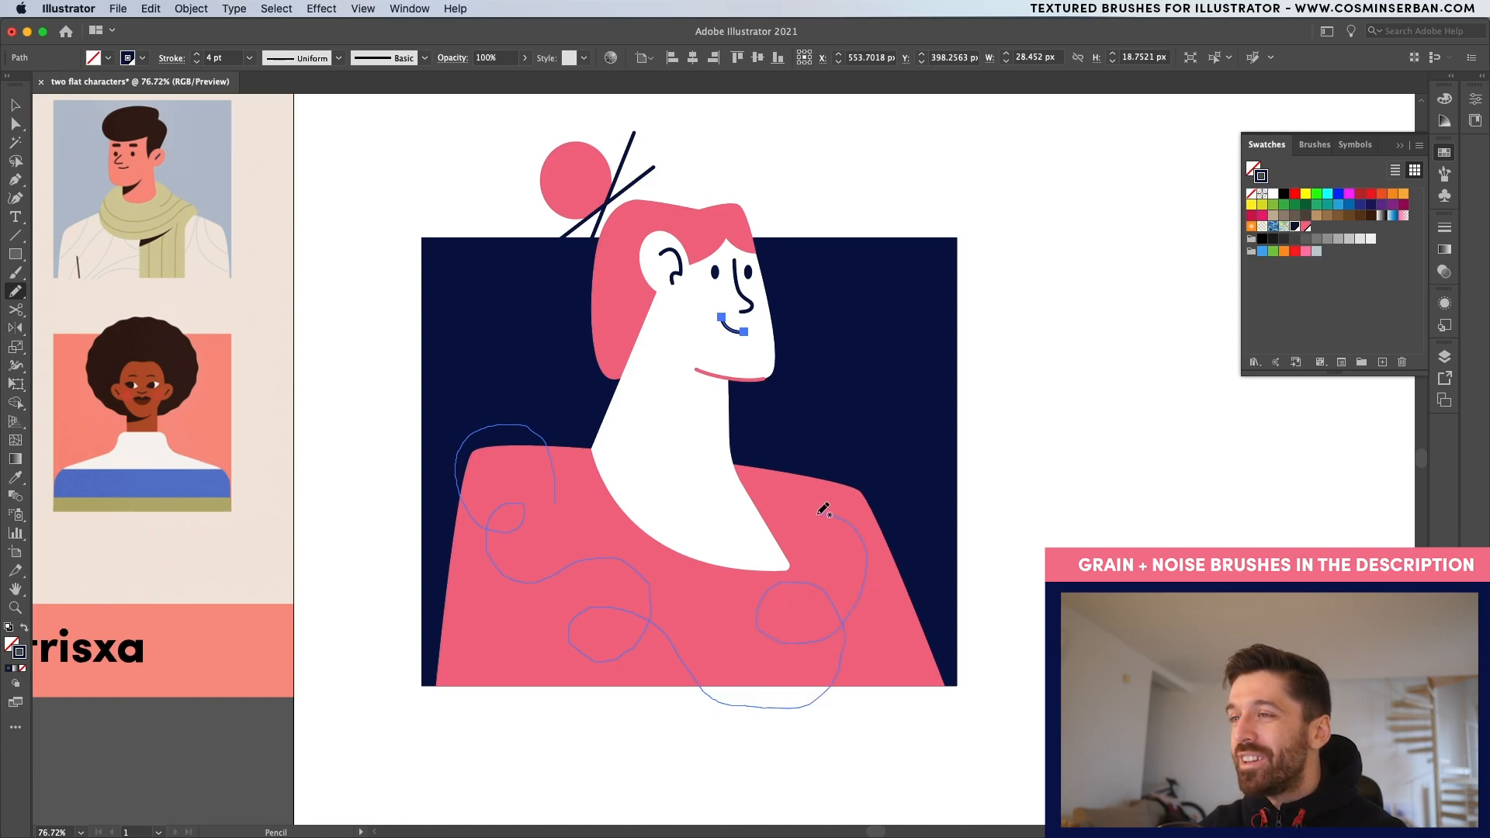
pyautogui.moveTo(822, 508); pyautogui.dragTo(889, 622)
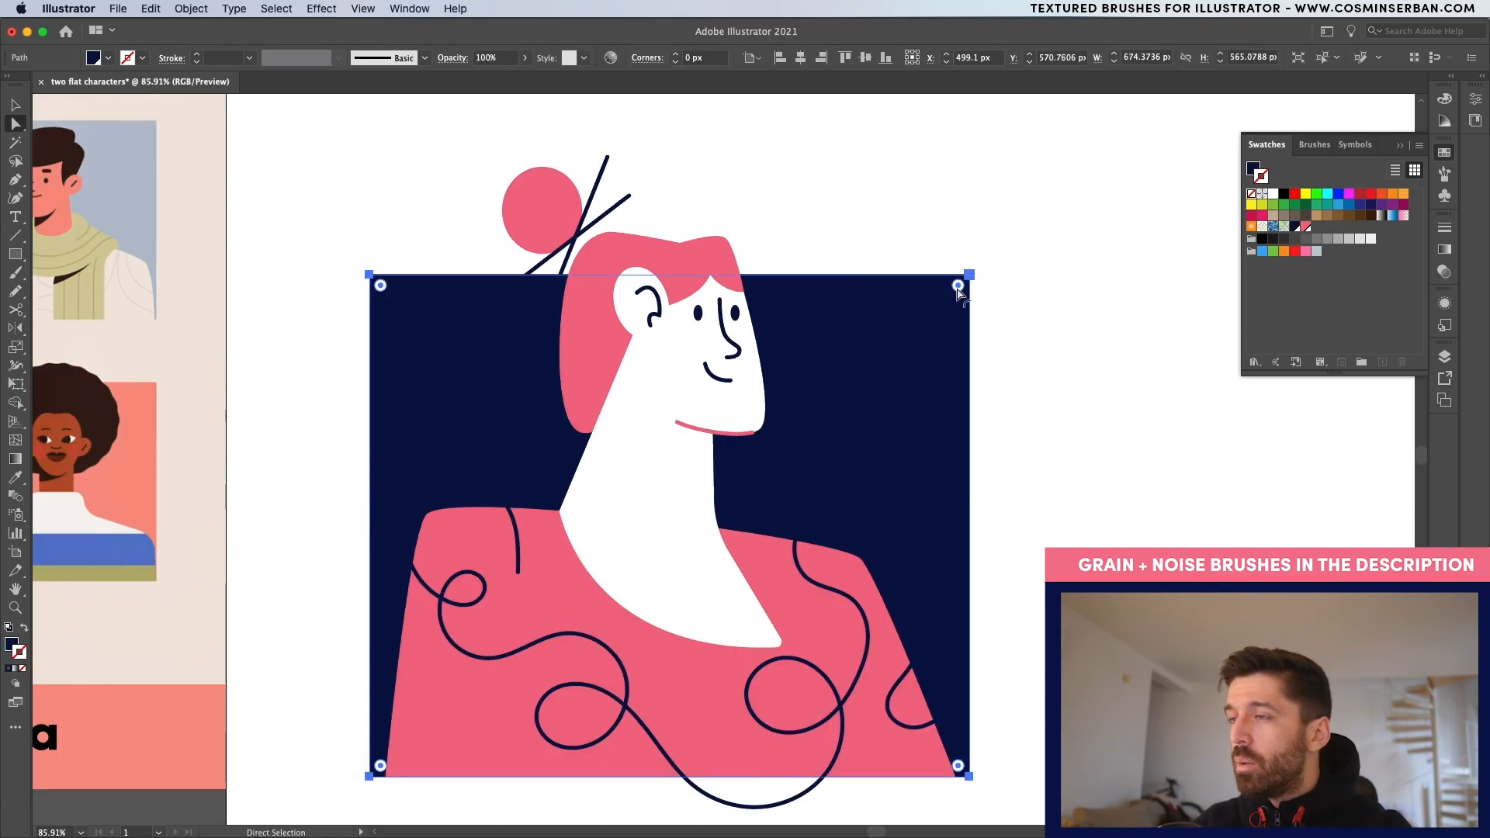
pyautogui.moveTo(958, 284); pyautogui.dragTo(955, 297)
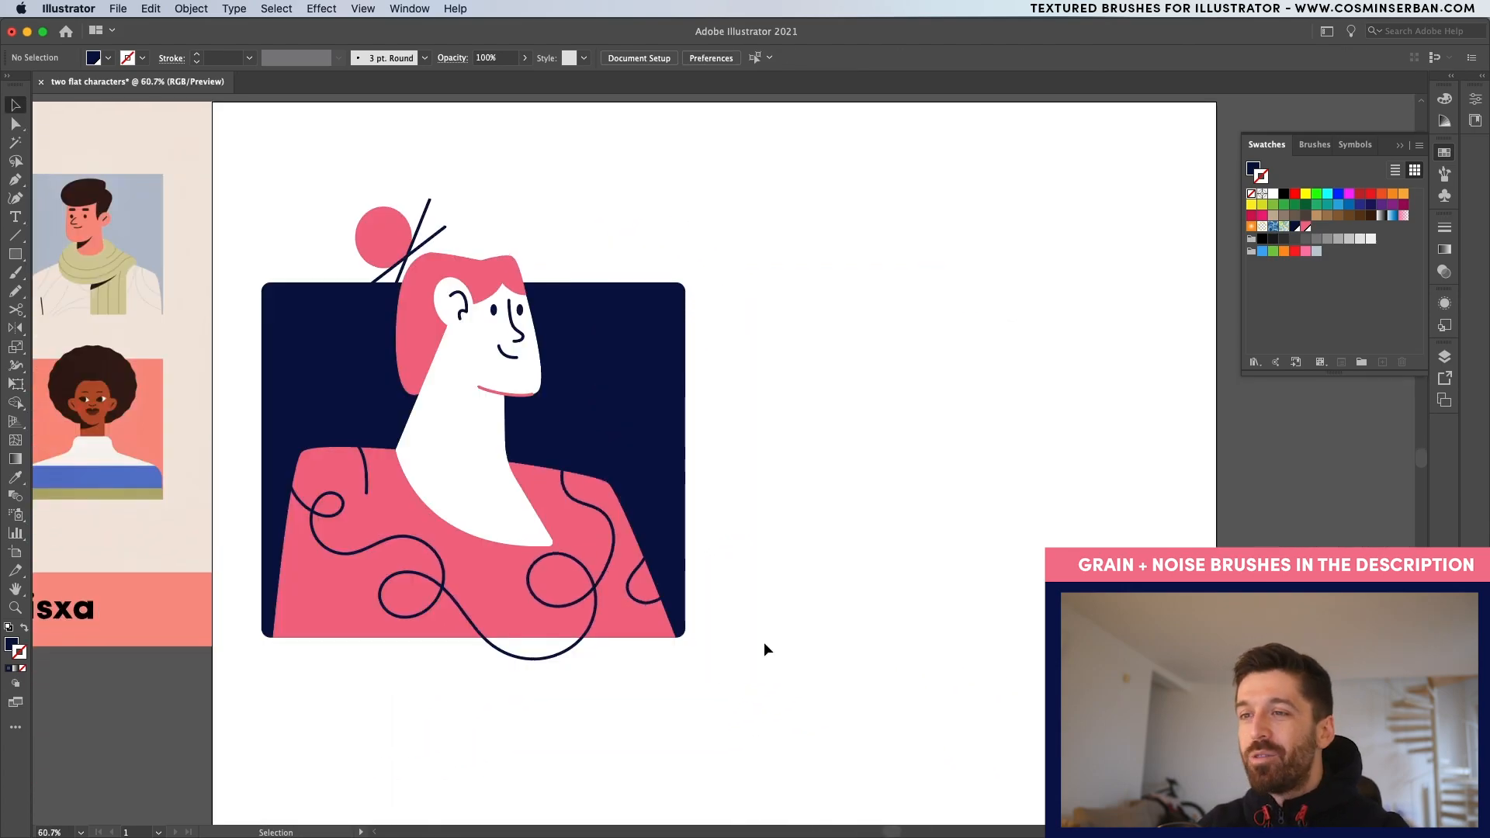
pyautogui.press('cmd+a')
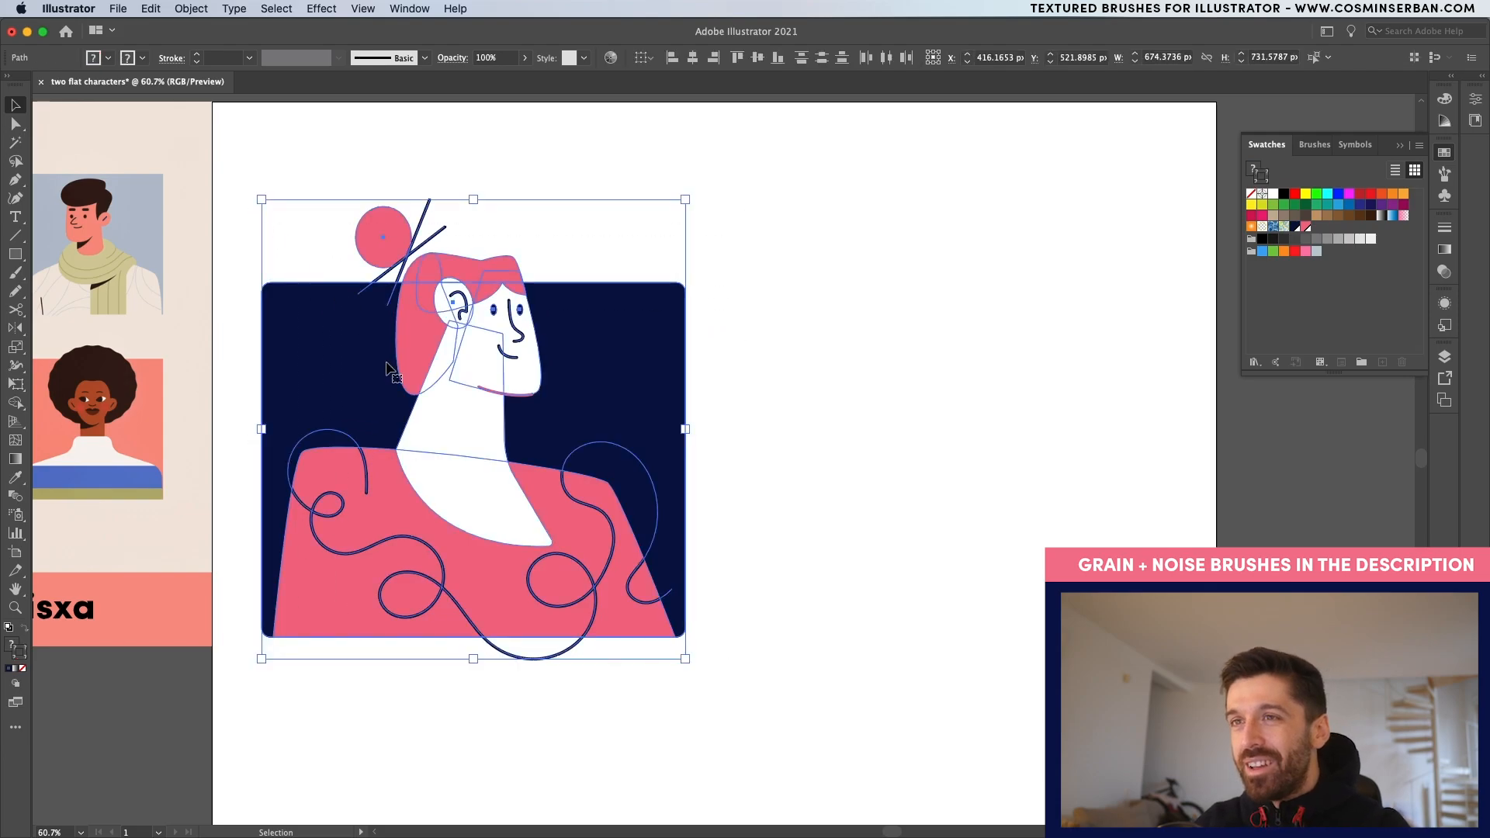
# Step: Alt-drag a copy of the whole woman's bust to the right, then undo the last change
pyautogui.moveTo(473, 428); pyautogui.dragTo(888, 429)
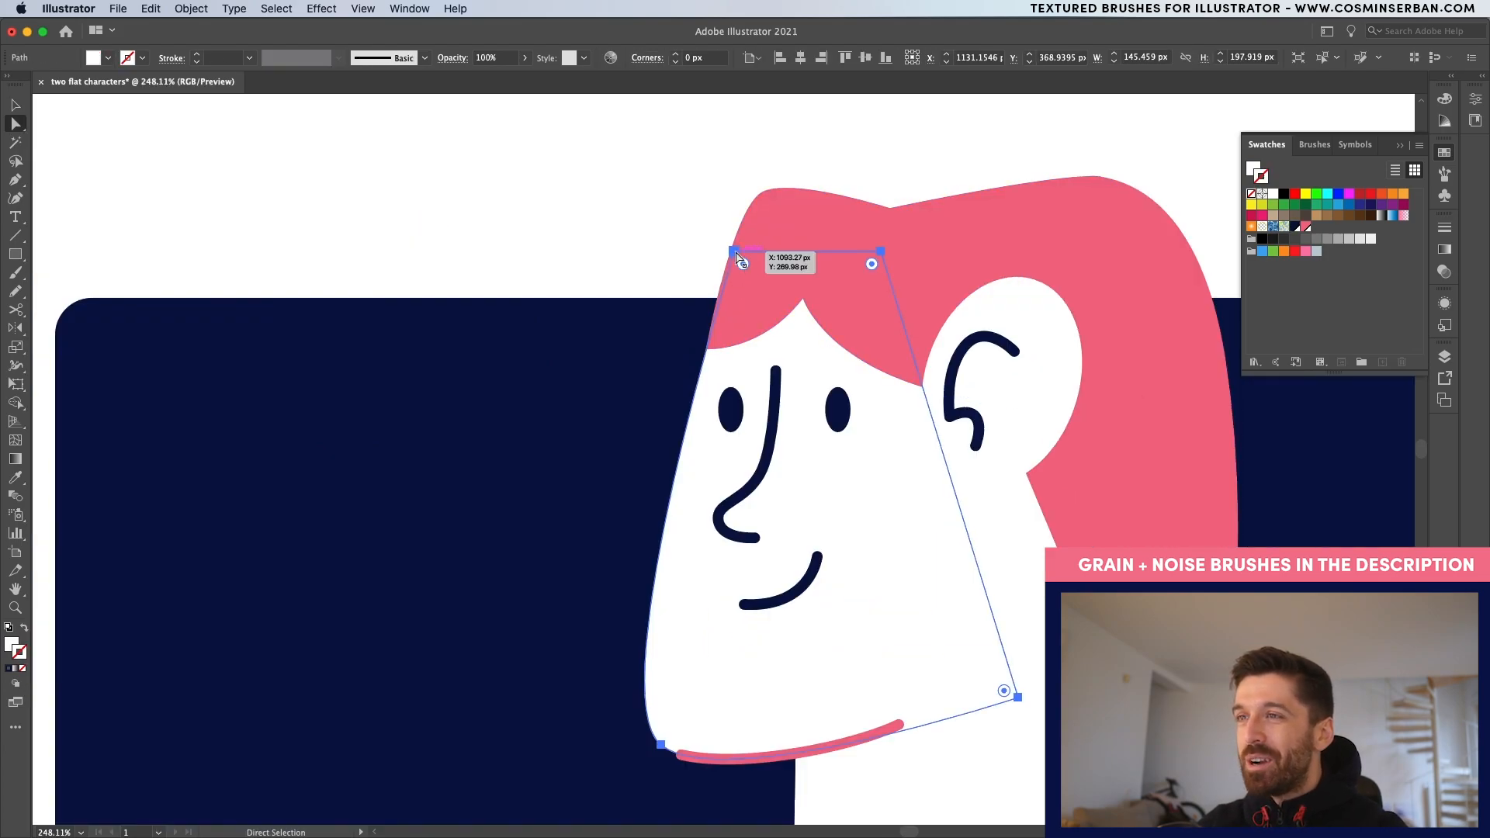
pyautogui.press('cmd+z')
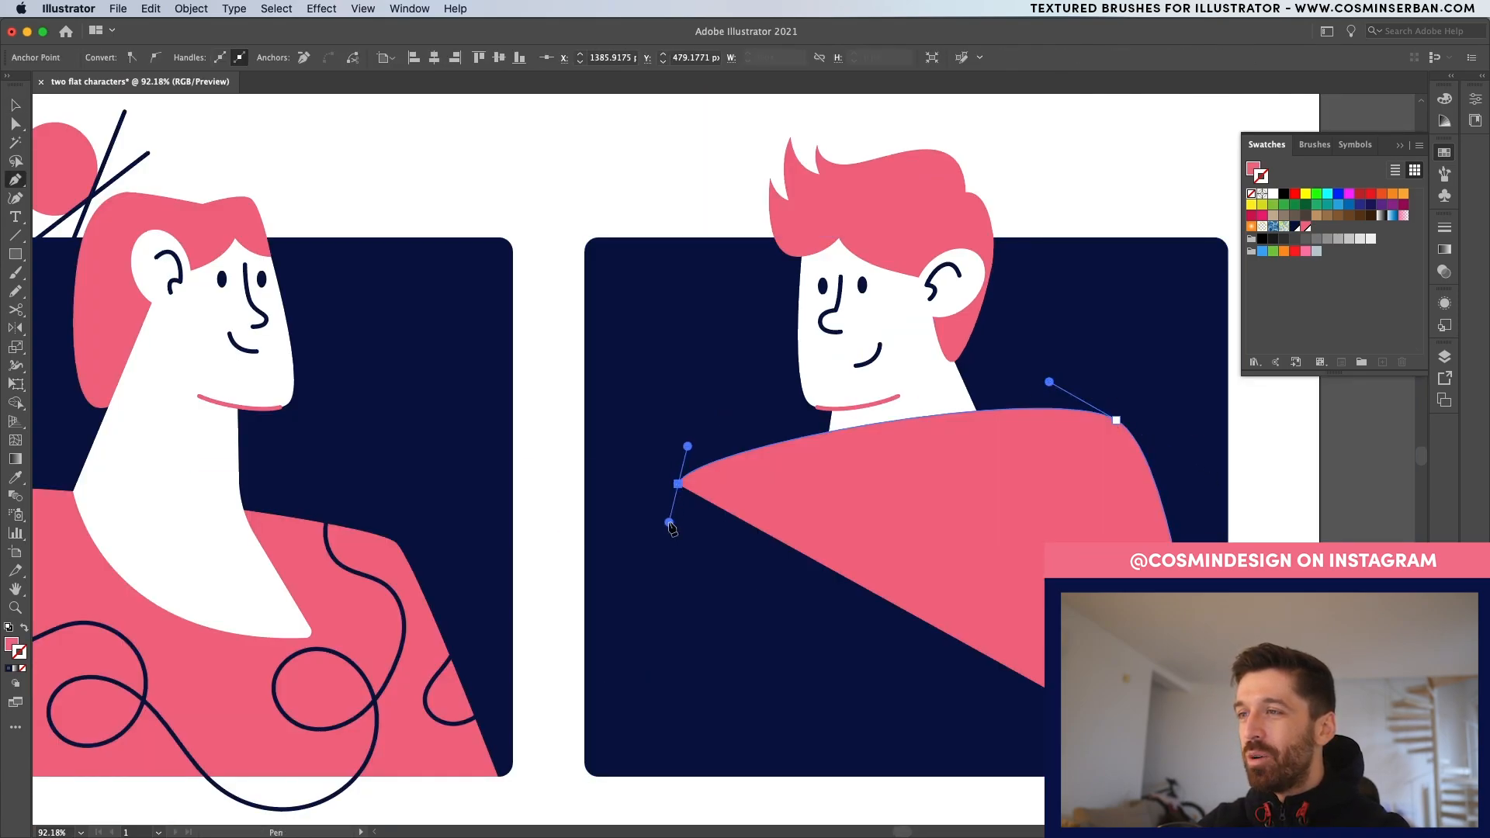
# Step: Curve the sweater's left shoulder edge and reshape the face and hair curve behind the ear
pyautogui.moveTo(670, 528); pyautogui.dragTo(610, 776)
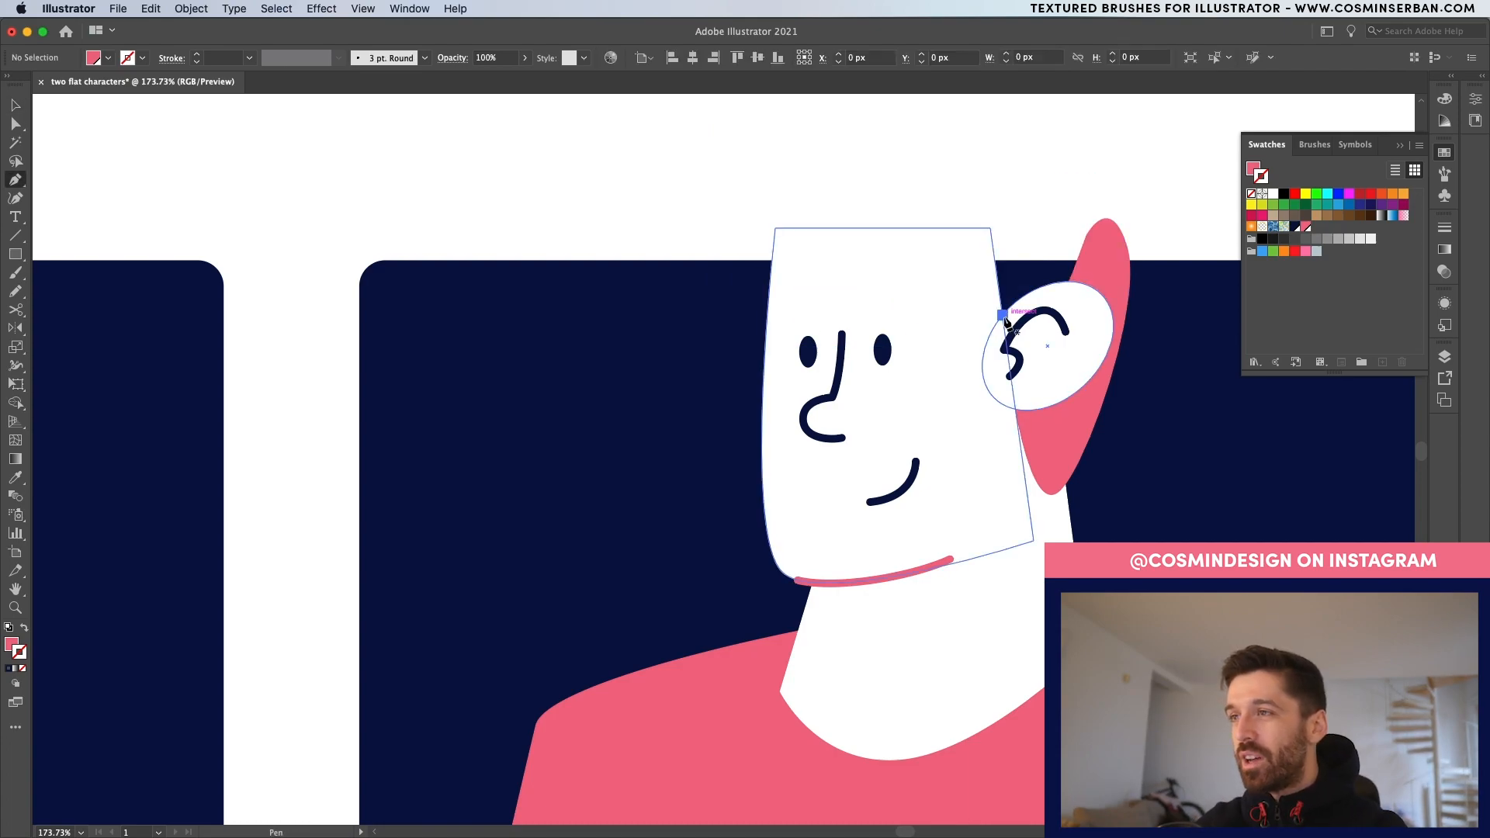
pyautogui.moveTo(1007, 316); pyautogui.dragTo(700, 346)
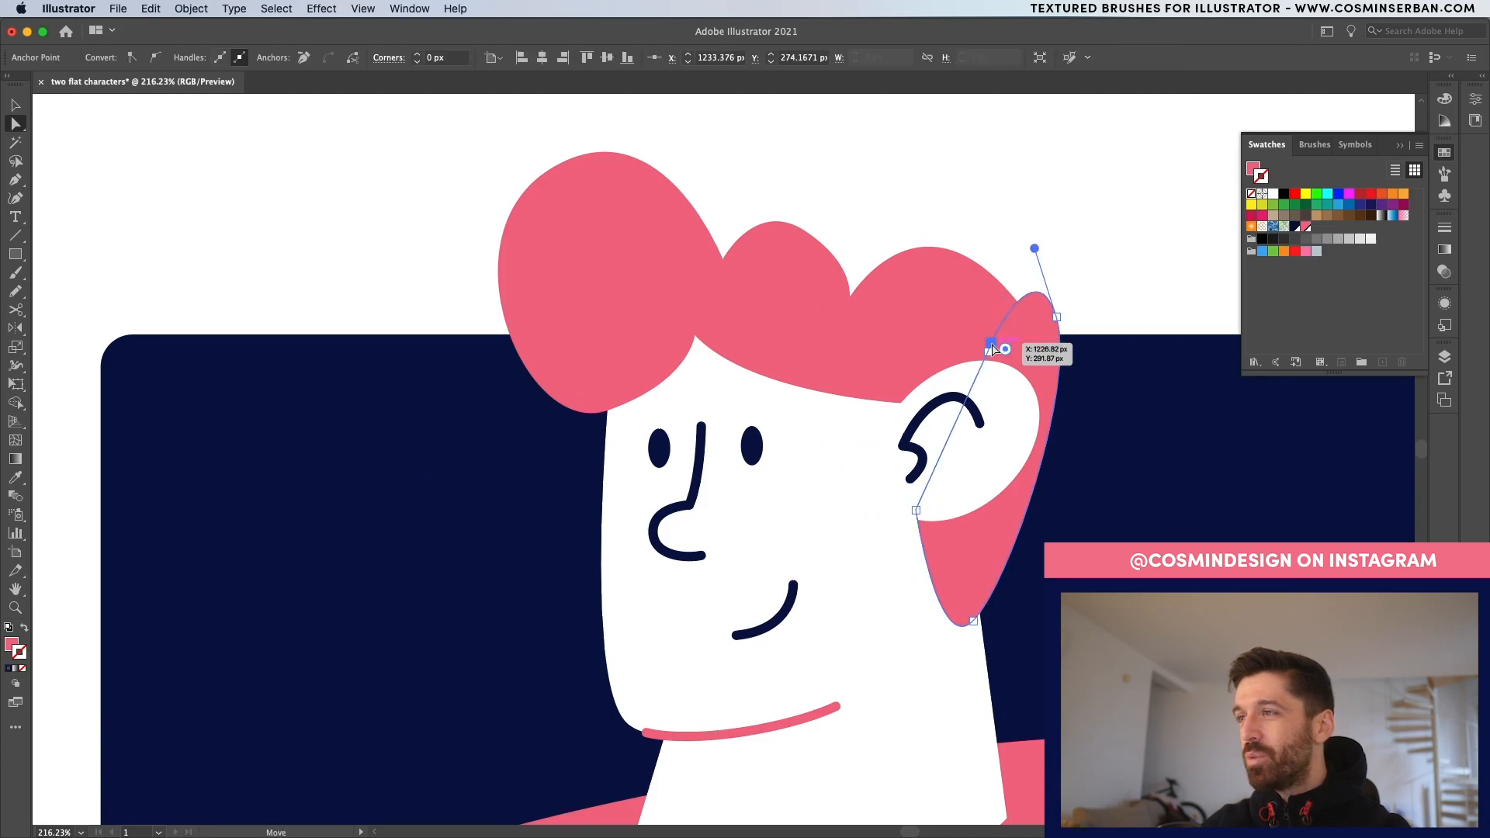
pyautogui.moveTo(992, 345); pyautogui.dragTo(1046, 352)
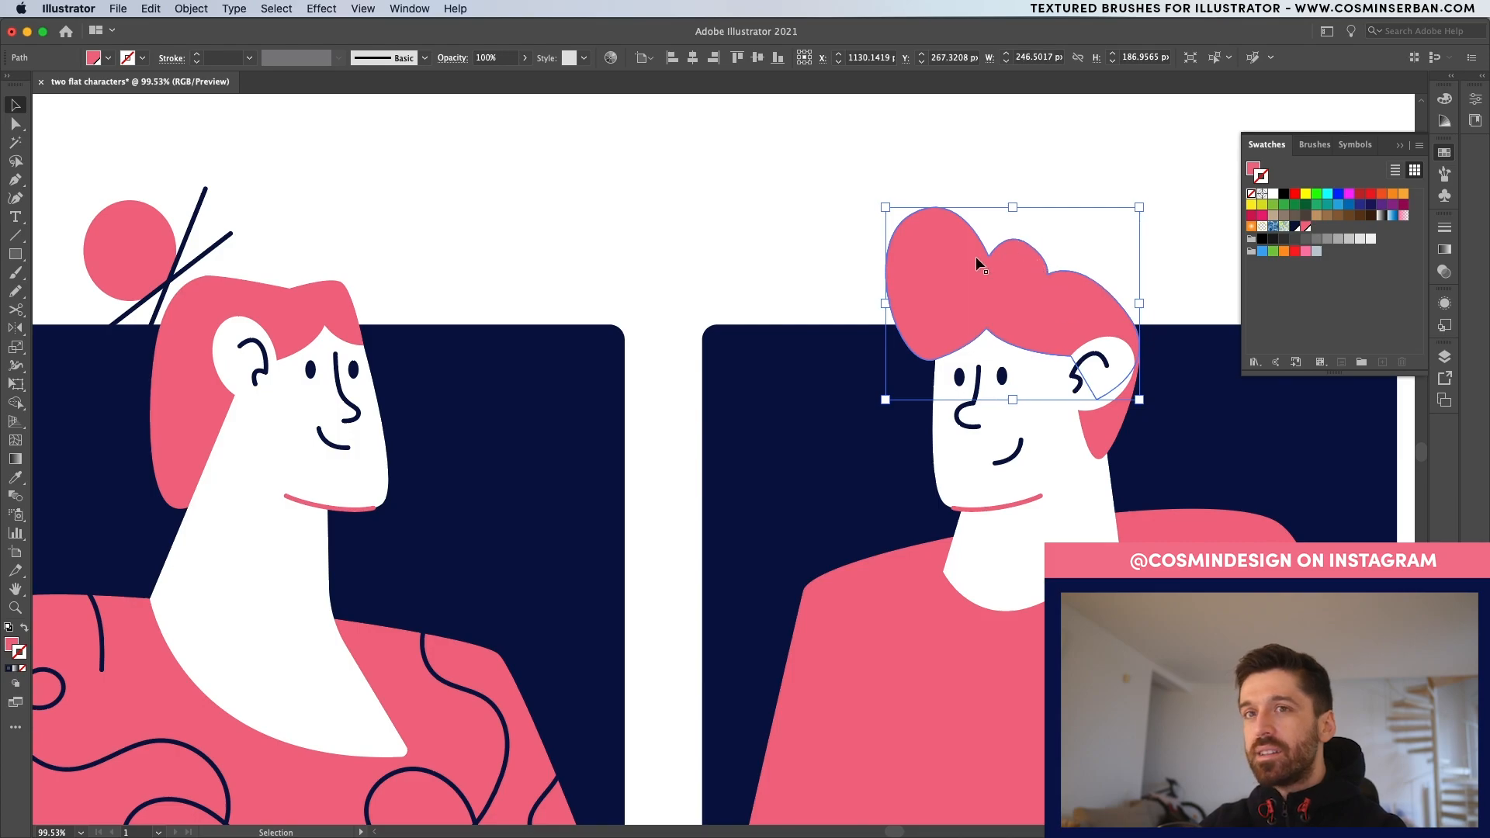
# Step: Switch to the Pencil tool and narrow the man's chin line
pyautogui.click(16, 292)
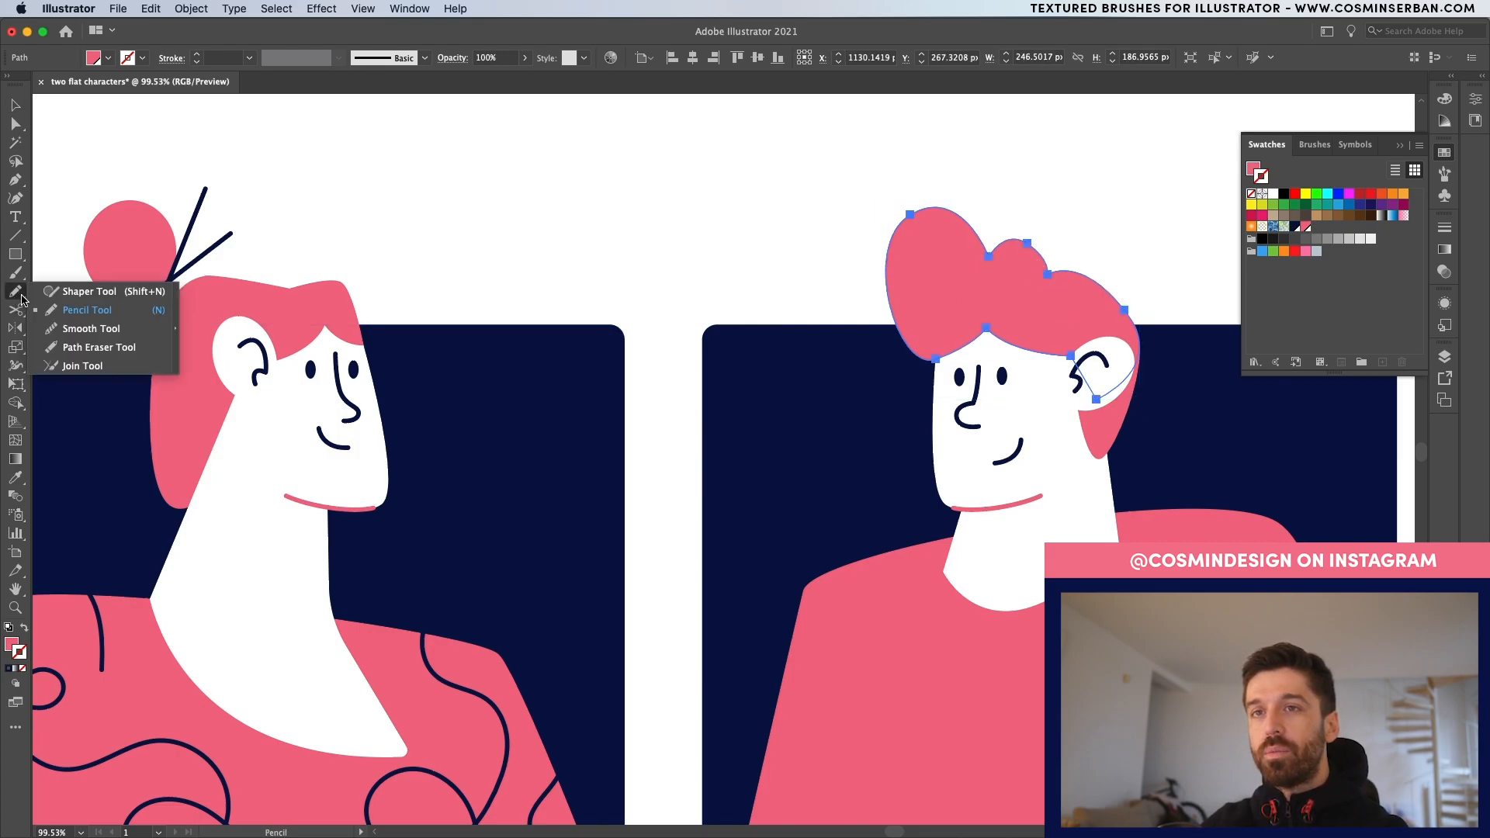
pyautogui.click(92, 327)
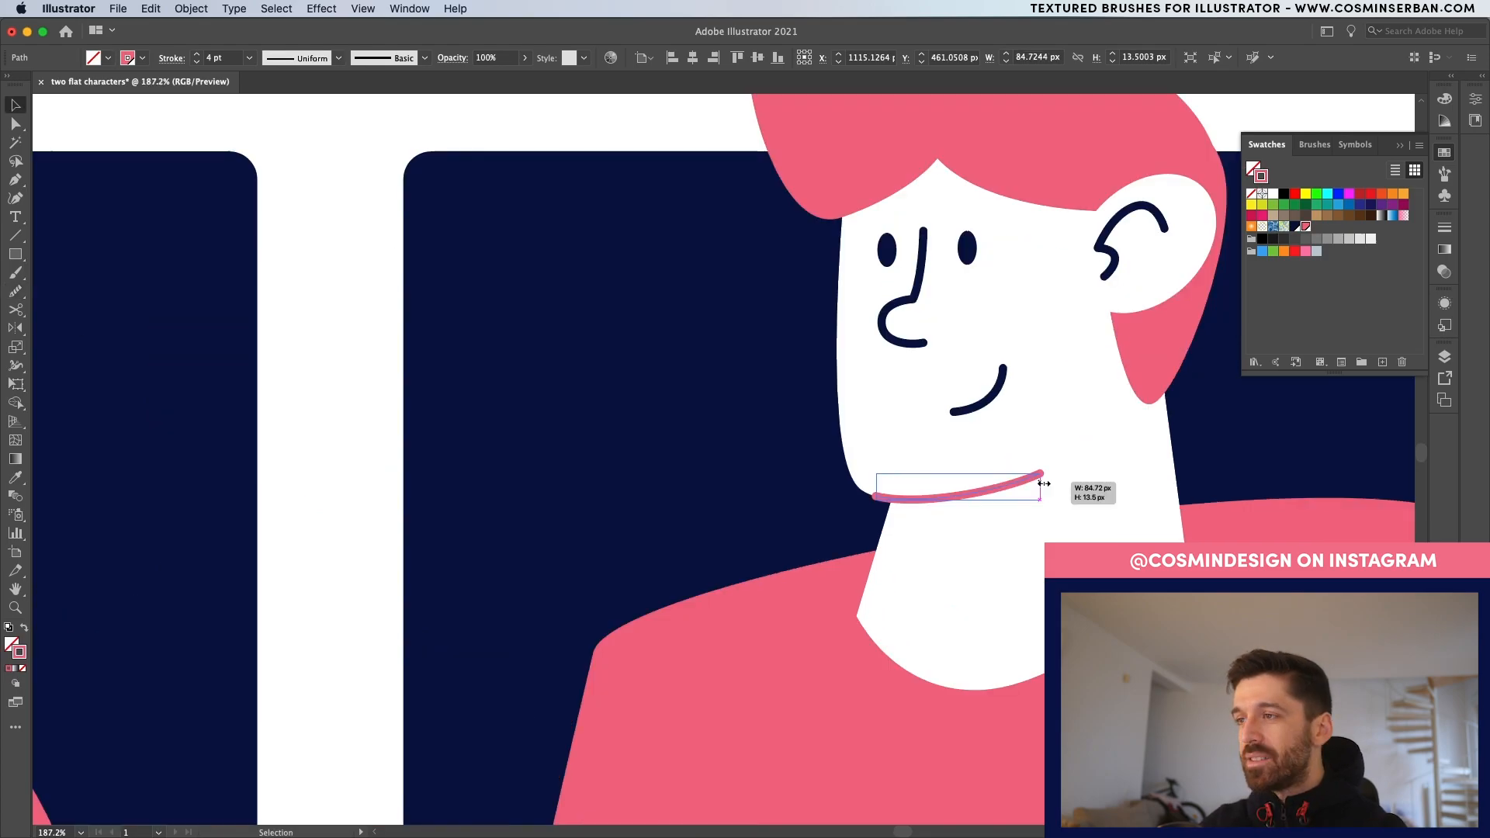
pyautogui.moveTo(1041, 486); pyautogui.dragTo(993, 486)
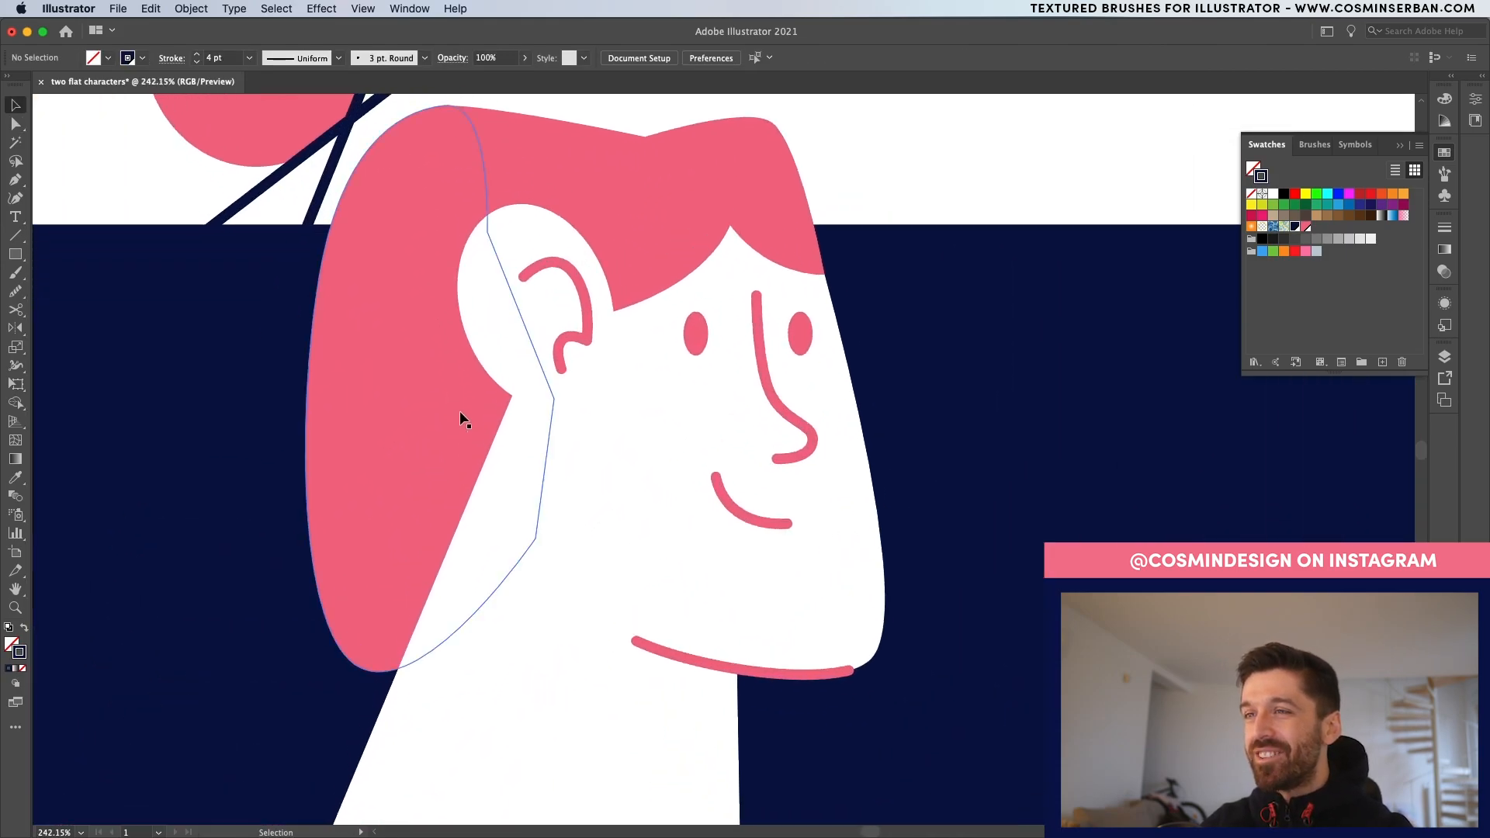
pyautogui.click(560, 366)
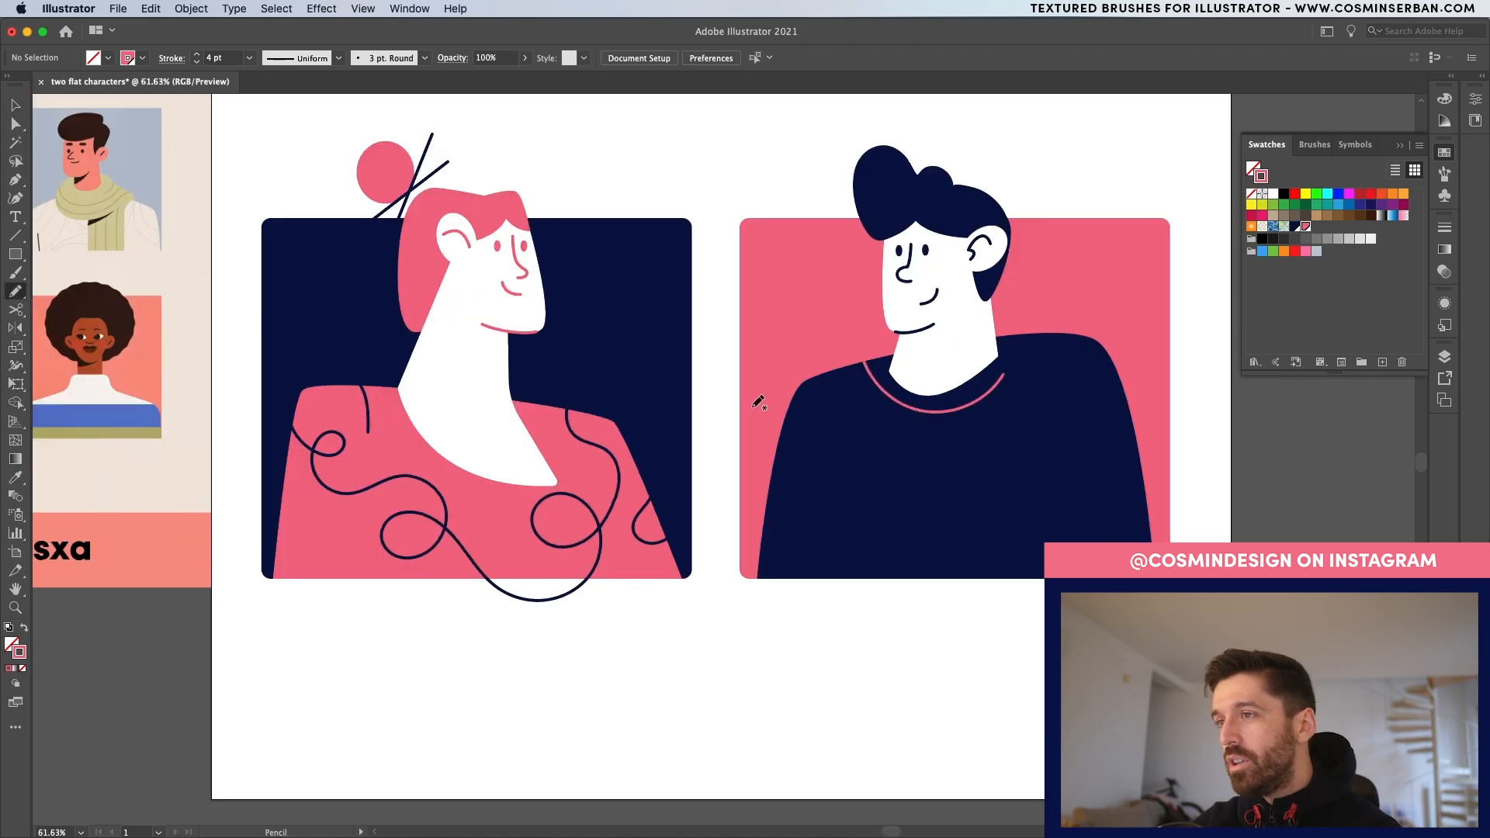
# Step: Draw a pink wavy stripe across the sweater and a looping curly line below it
pyautogui.moveTo(755, 403); pyautogui.dragTo(1003, 486)
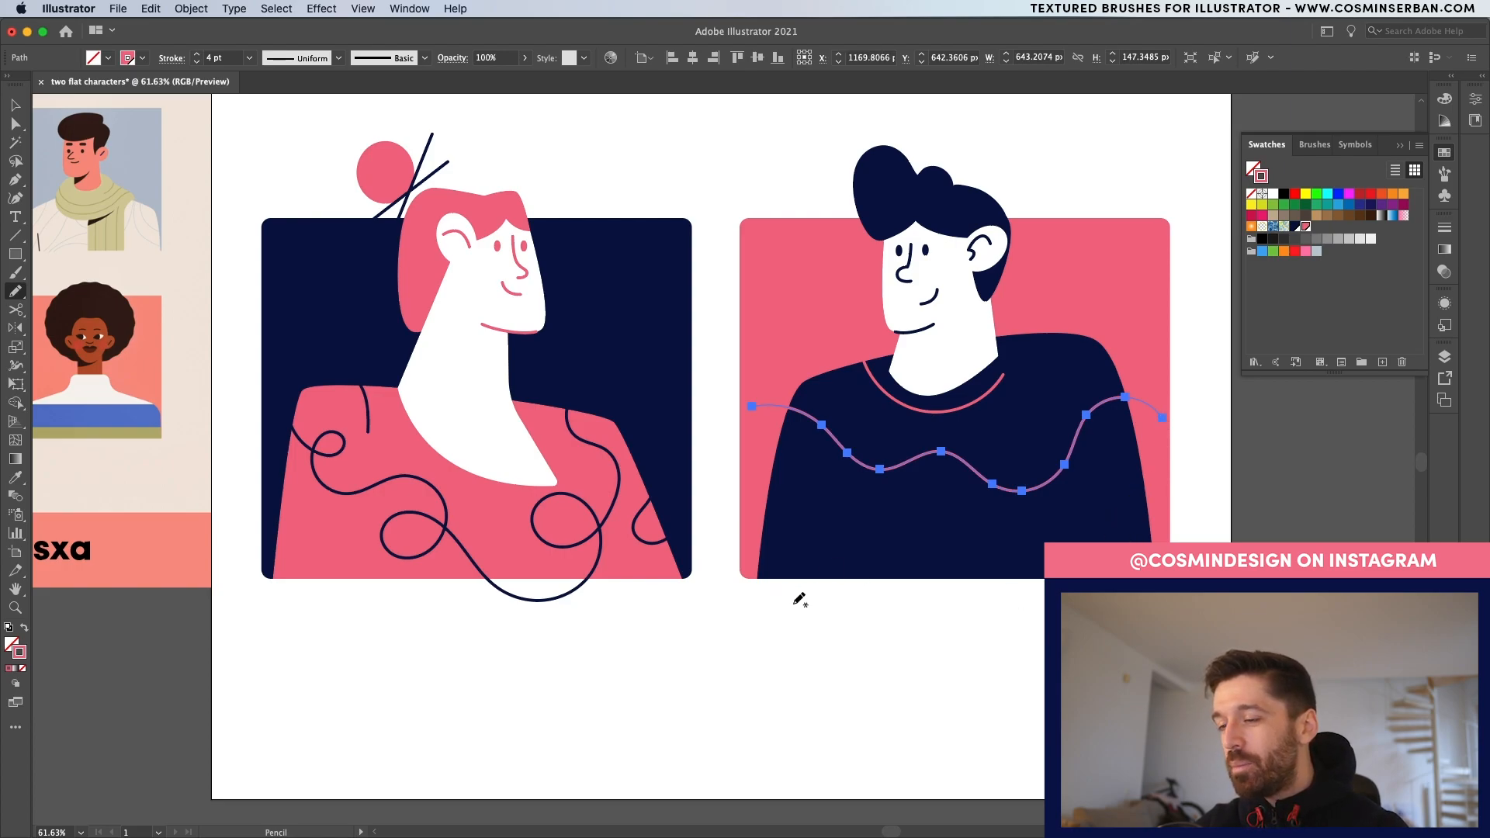
pyautogui.moveTo(751, 499); pyautogui.dragTo(827, 597)
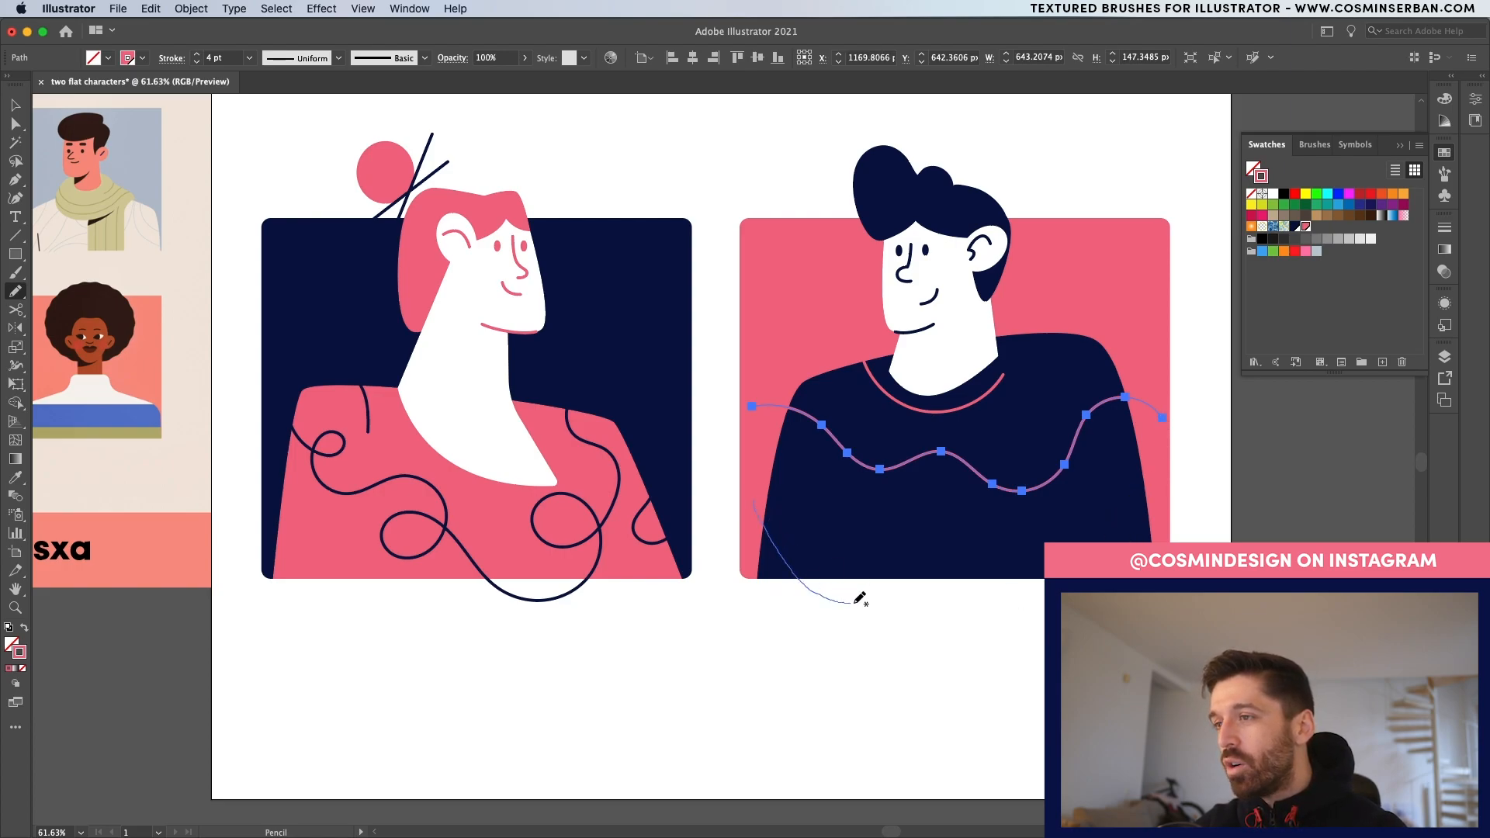
pyautogui.moveTo(821, 599); pyautogui.dragTo(926, 539)
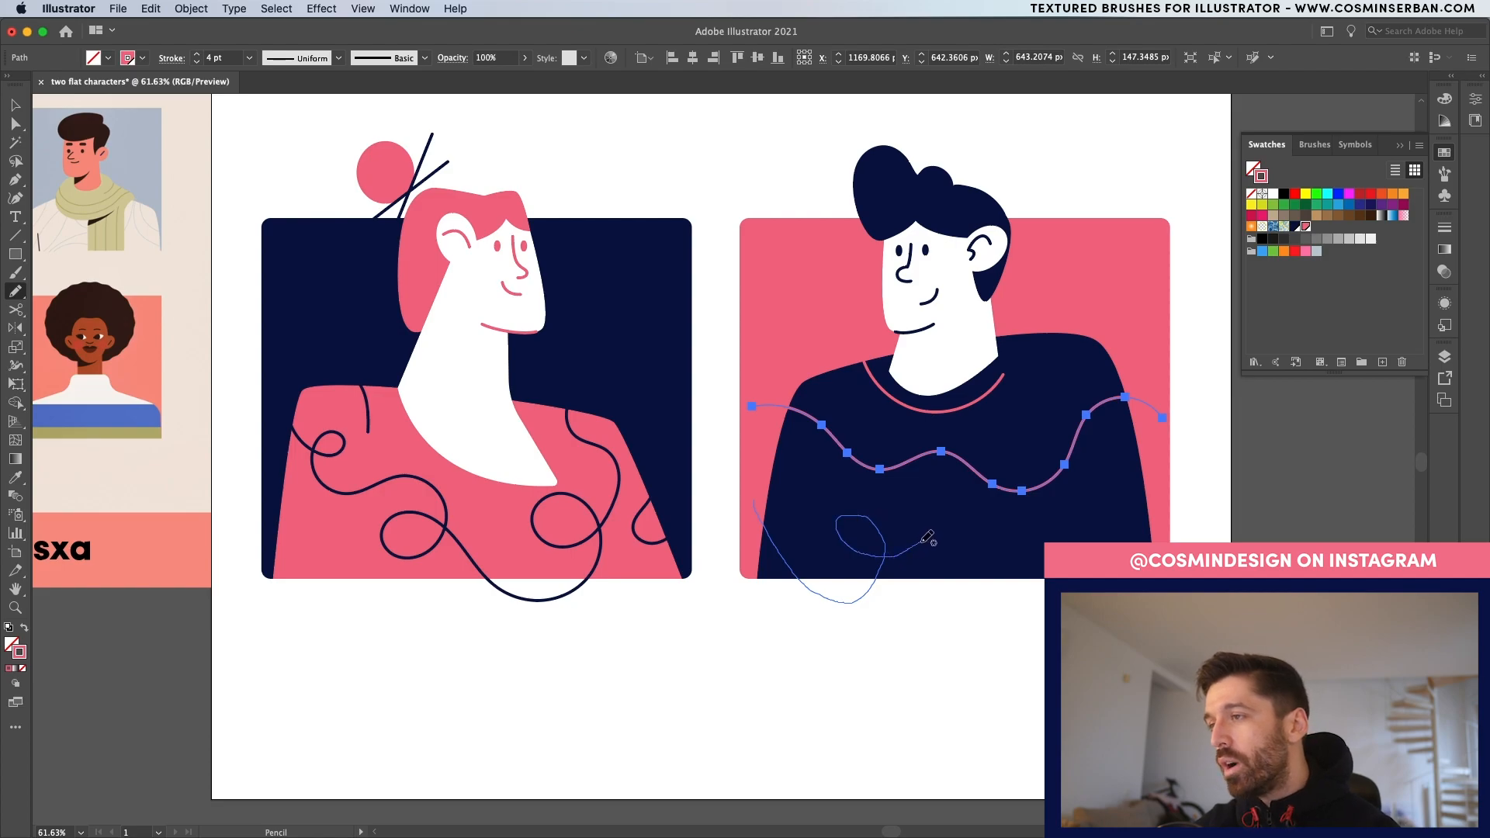